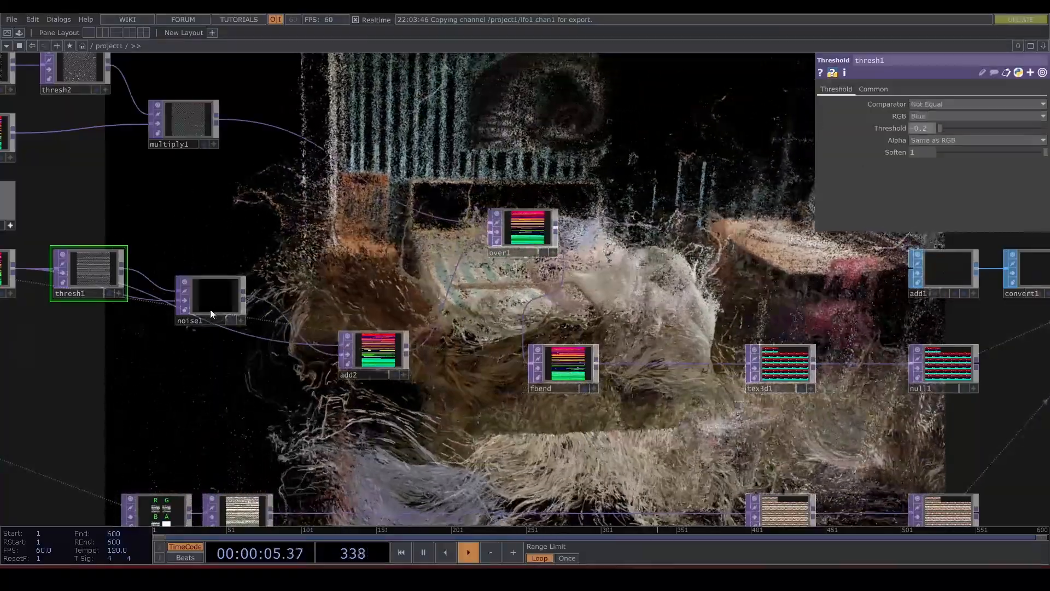
Review the finished network's noise settings, then select and delete every operator
click(213, 300)
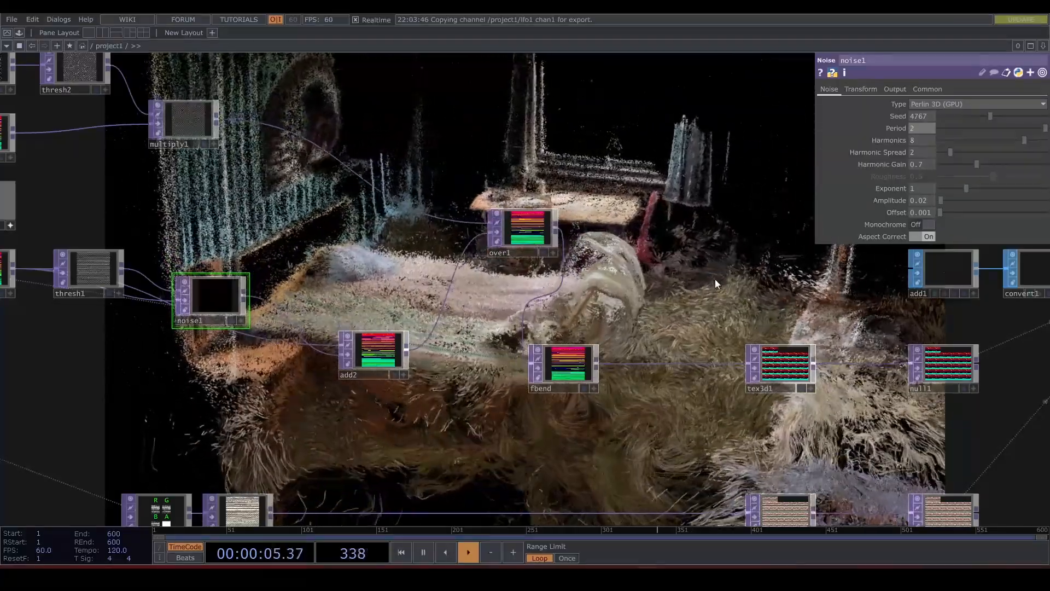
click(88, 274)
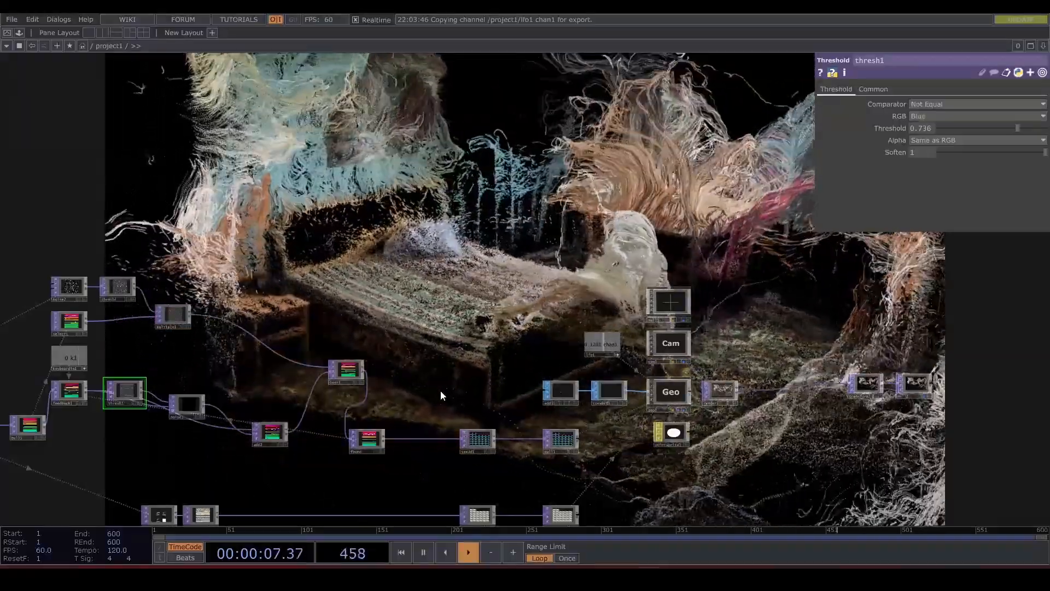
click(467, 552)
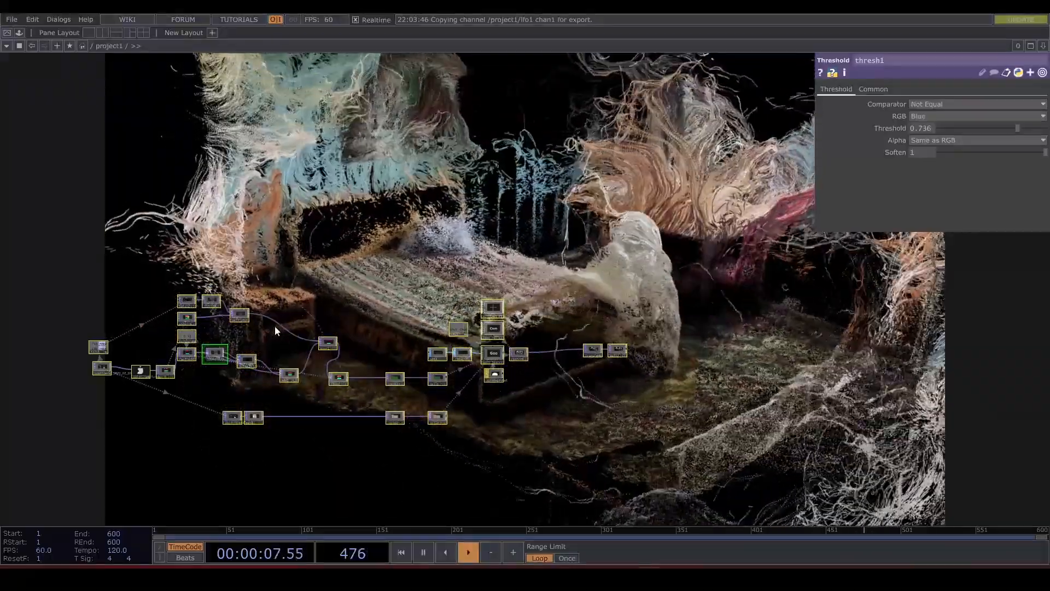
click(467, 552)
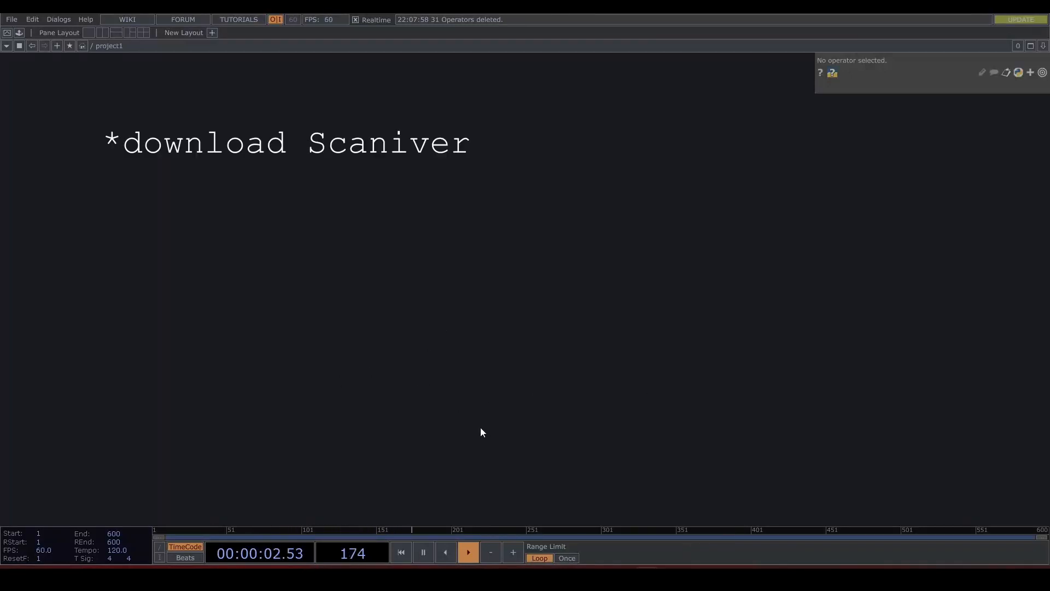
Load the Scaniverse .ply bedroom scan into a Point File In TOP
text(se.)
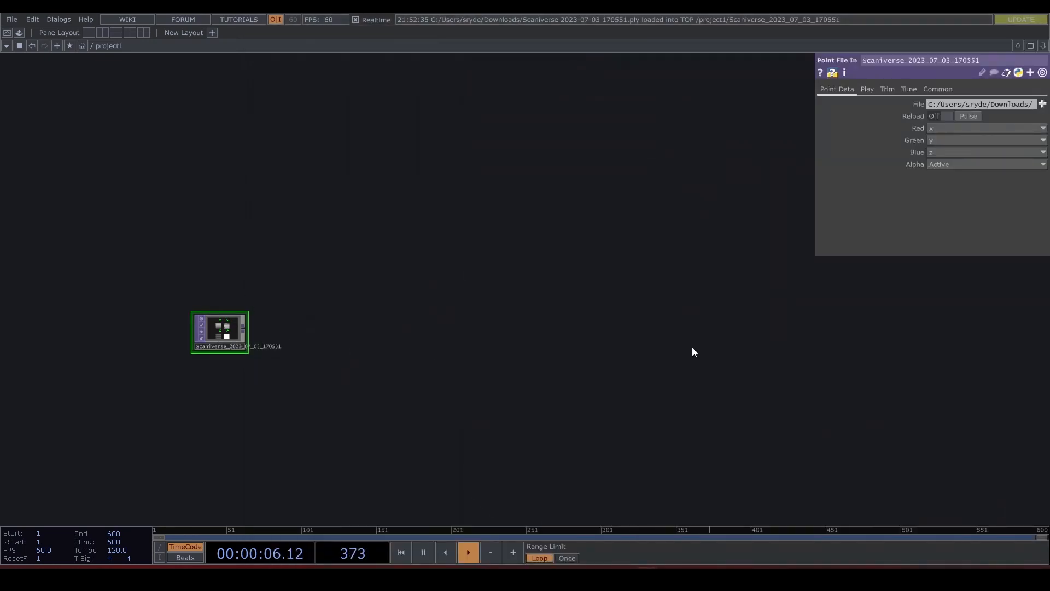
mouse_move(244, 332)
text(ad)
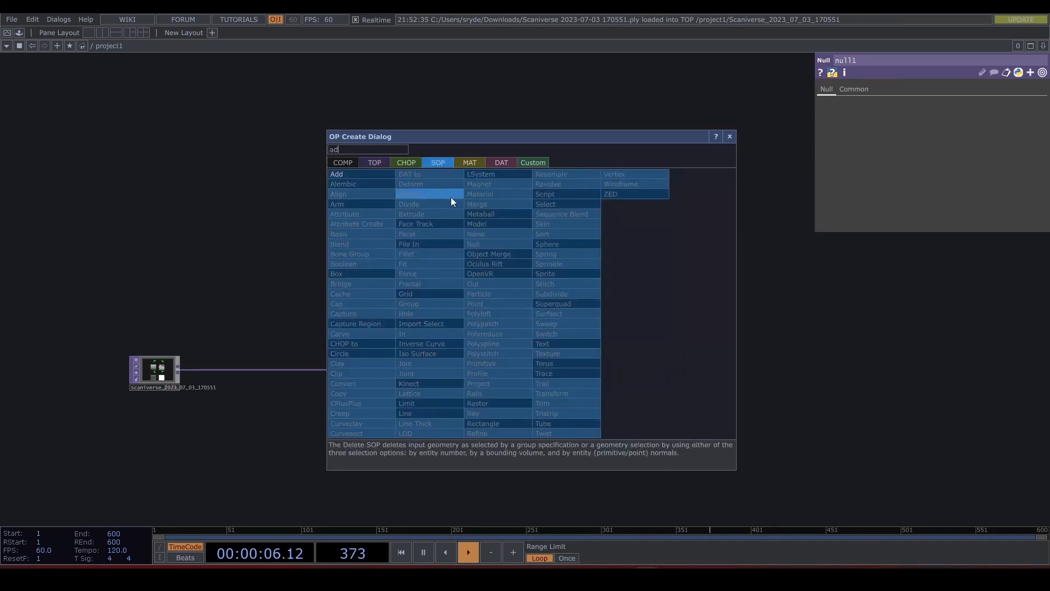
Create an Add SOP feeding a Convert SOP set to output Particles Per Point
click(336, 174)
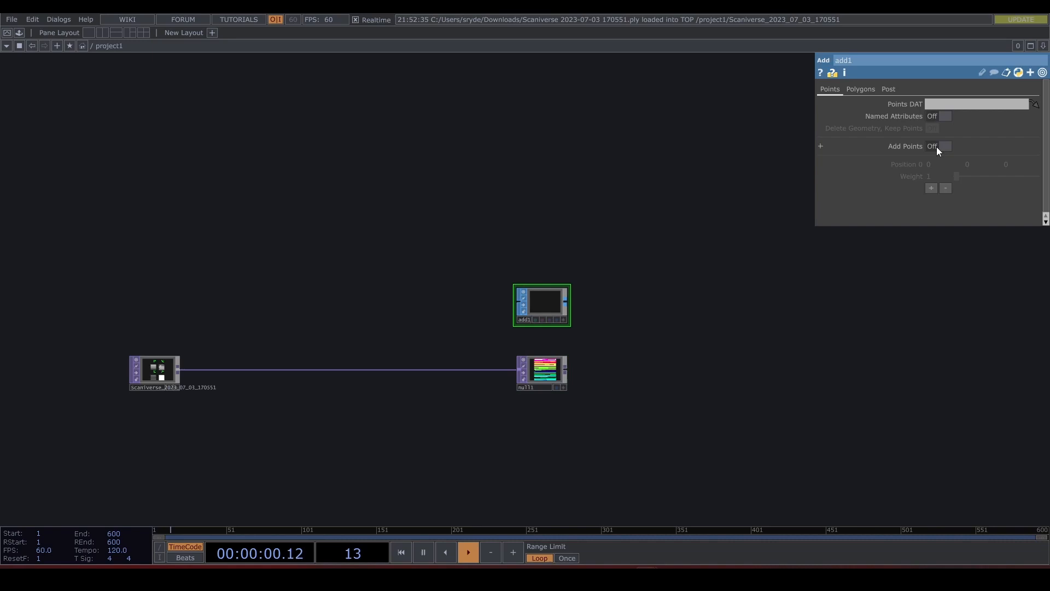
click(940, 146)
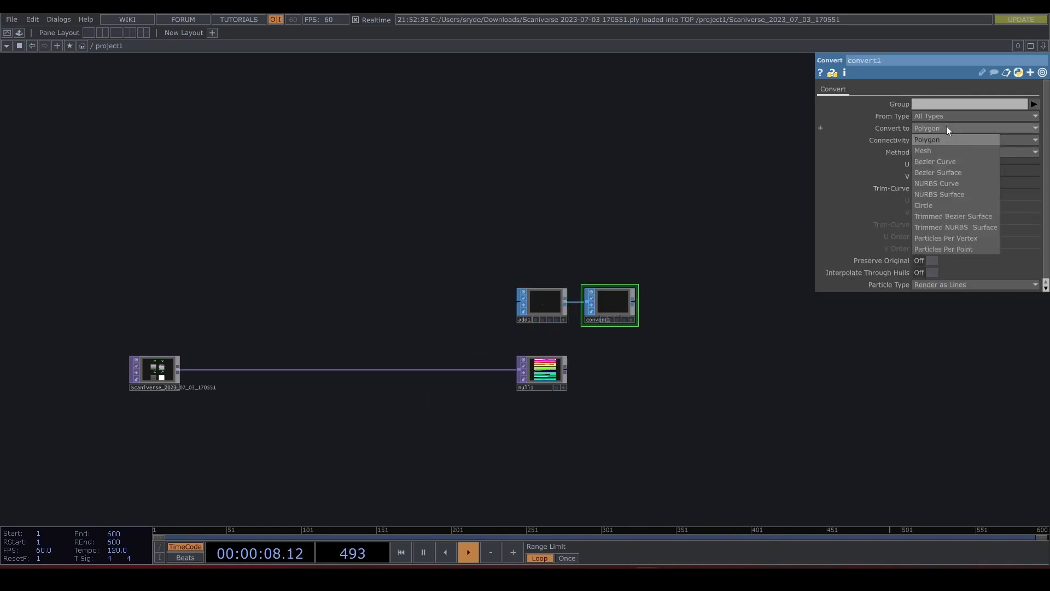
mouse_move(954, 248)
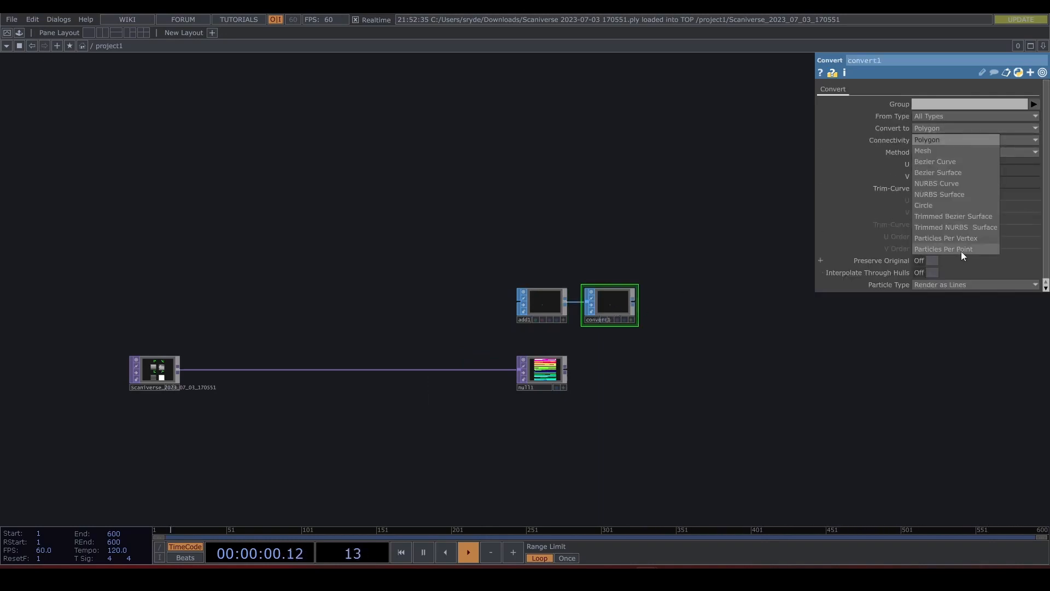
click(943, 248)
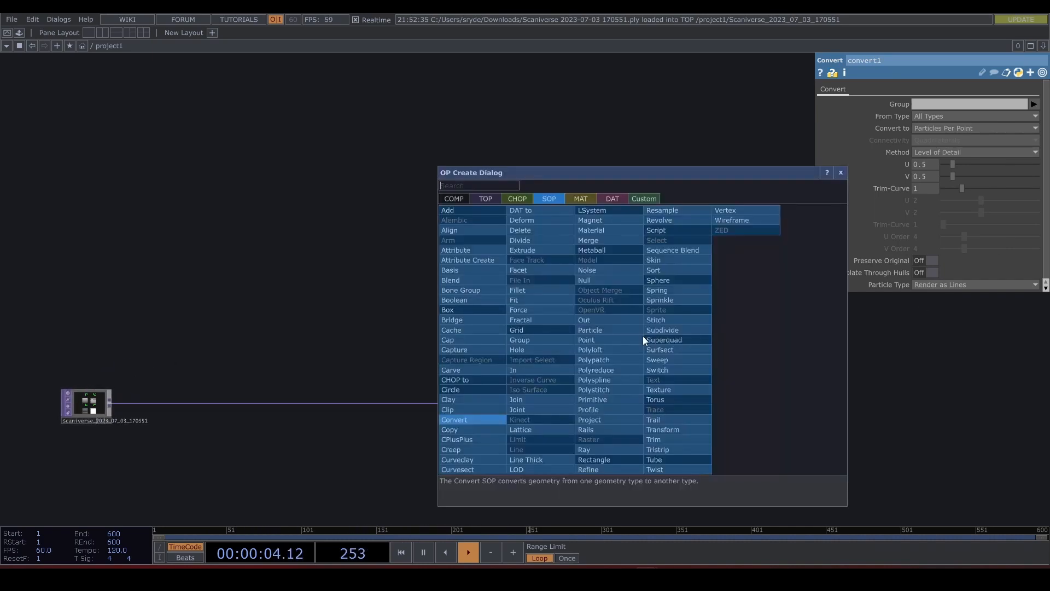
Create a Geometry COMP, a Camera COMP and a Render TOP for the point chain
text(g)
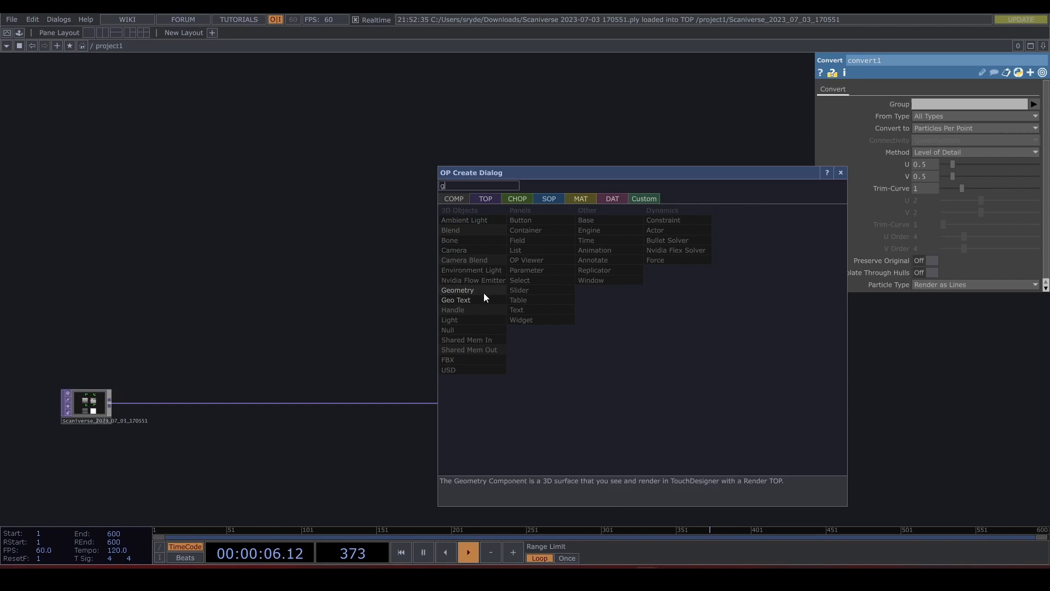
click(457, 289)
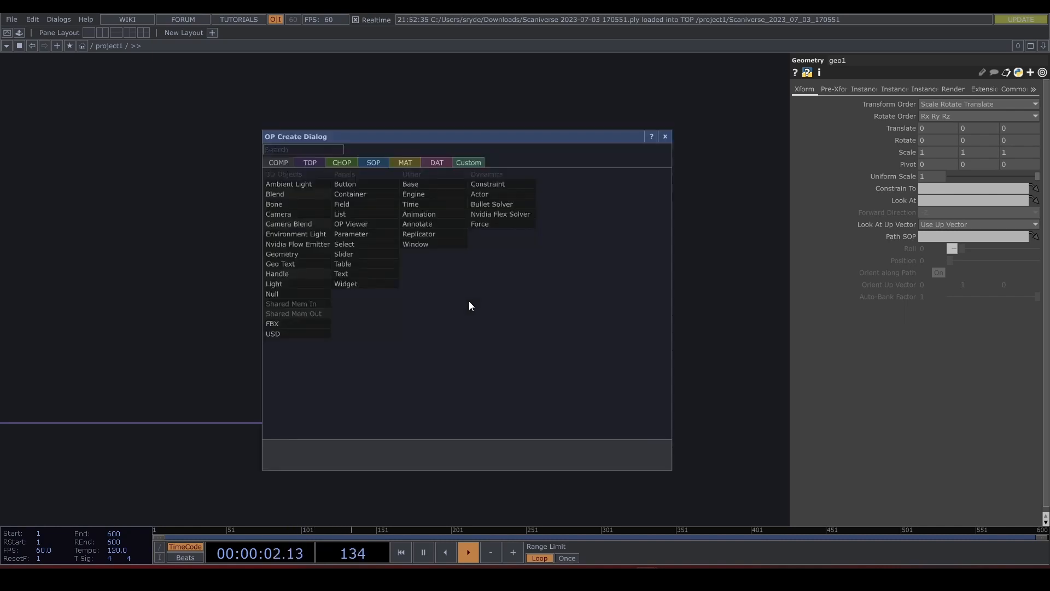
text(ca)
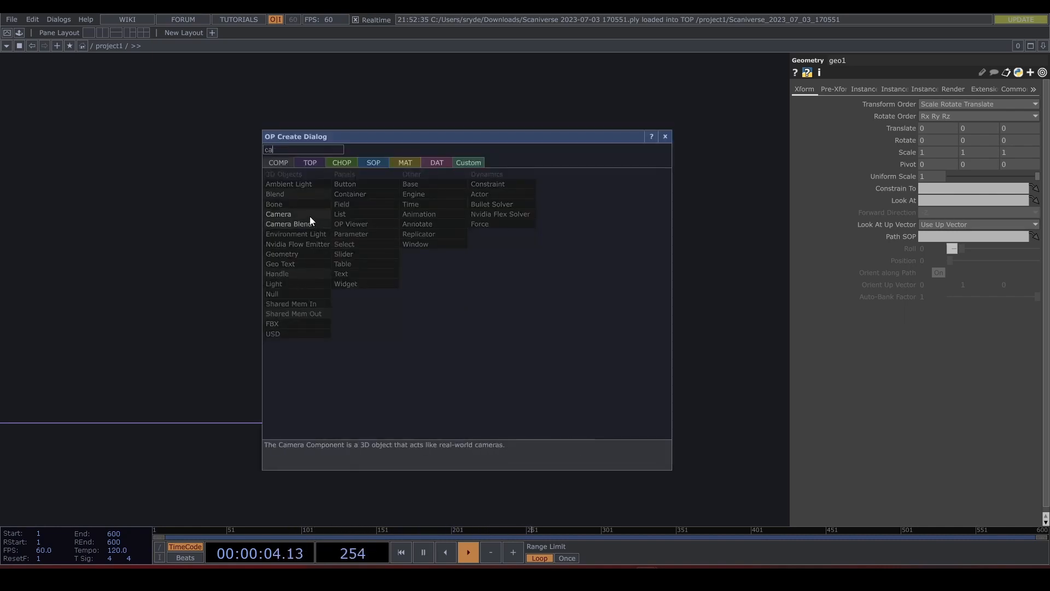
double_click(278, 213)
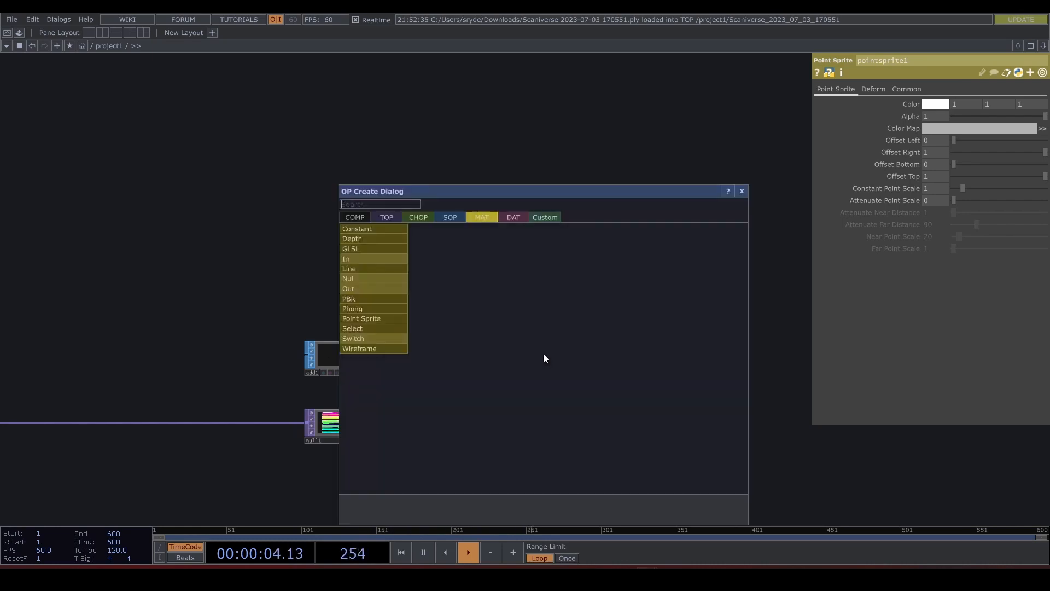
text(re)
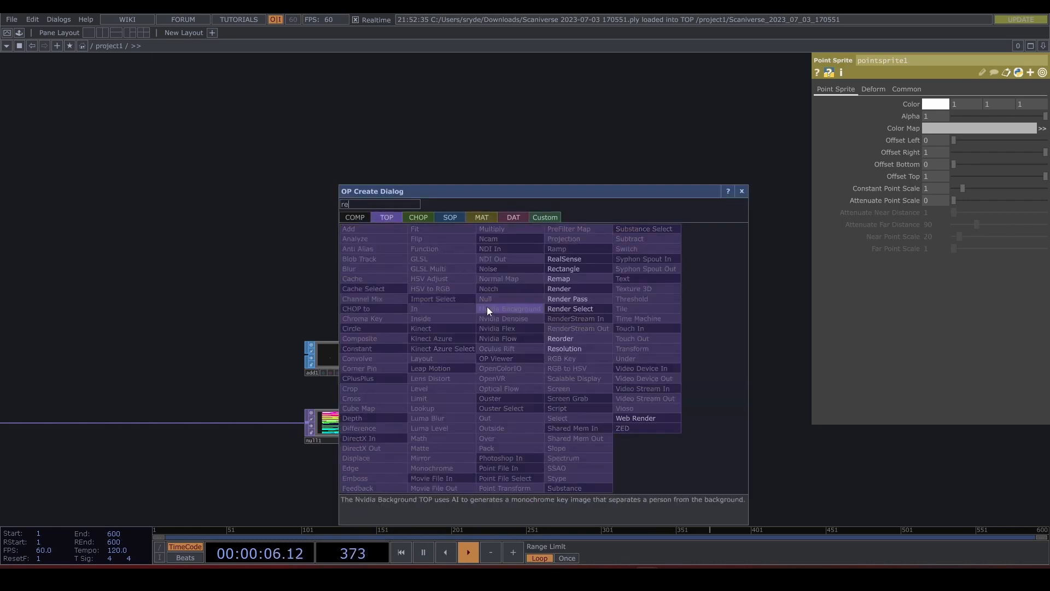
click(559, 288)
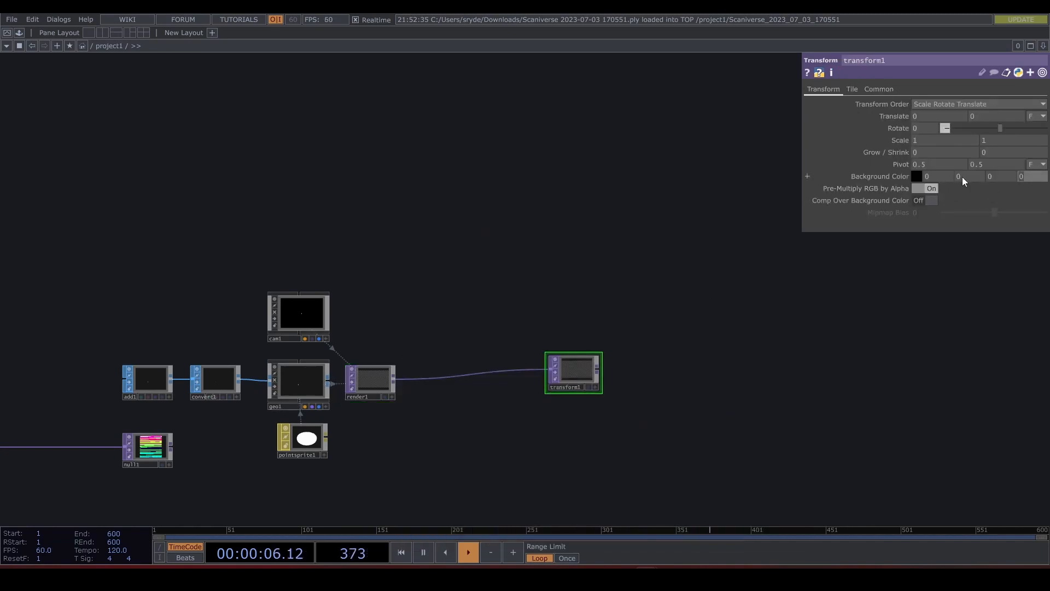
Enable Comp Over Background Color on the transform, cap it with a Null TOP, and select geo1
click(931, 200)
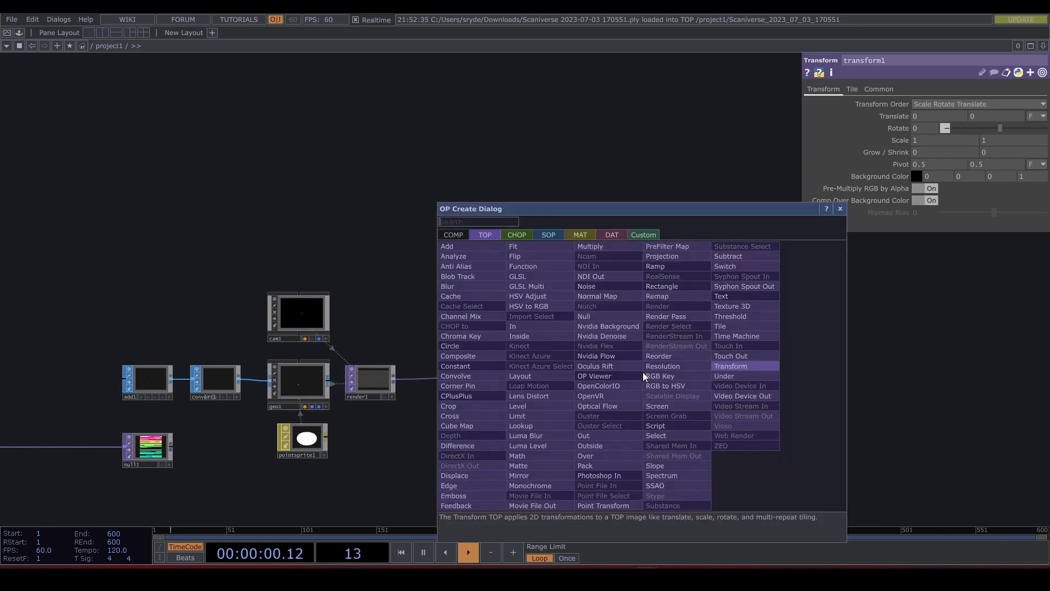
click(730, 366)
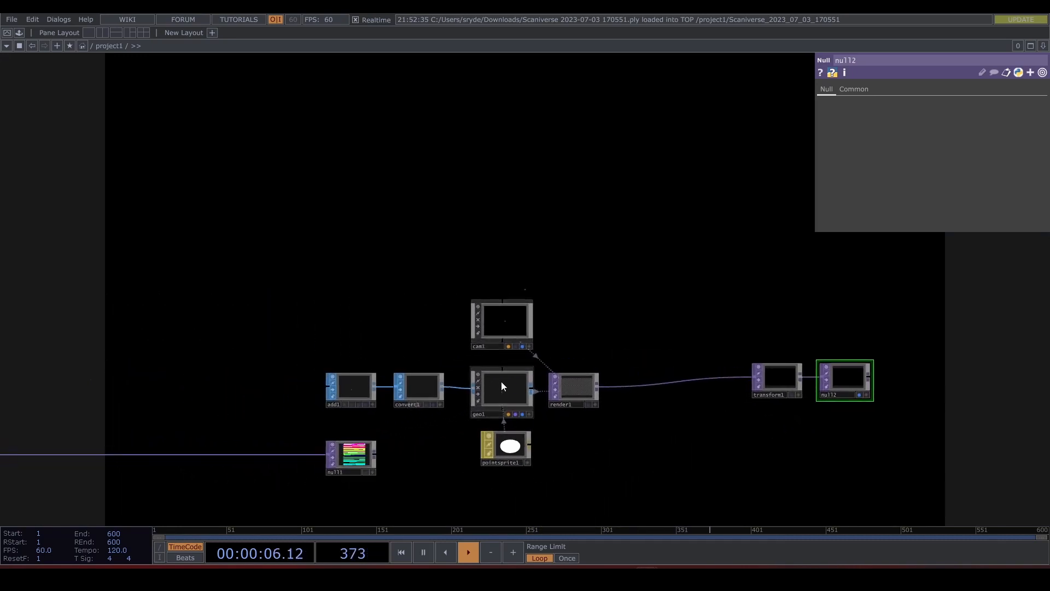
click(501, 391)
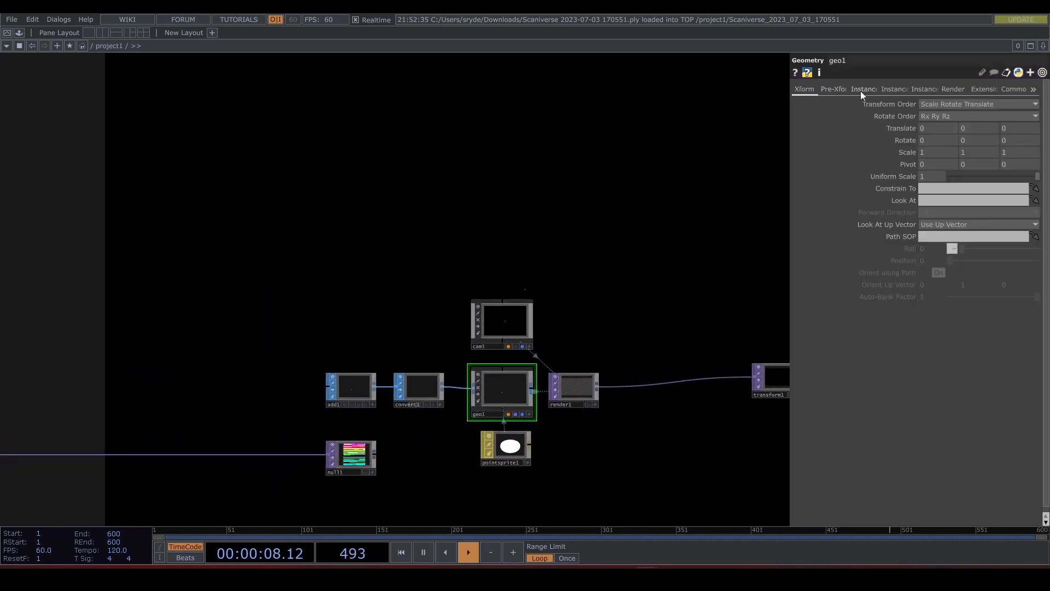
Turn Instancing on for geo1, translating X/Y/Z from null1's r, g and b channels
click(863, 89)
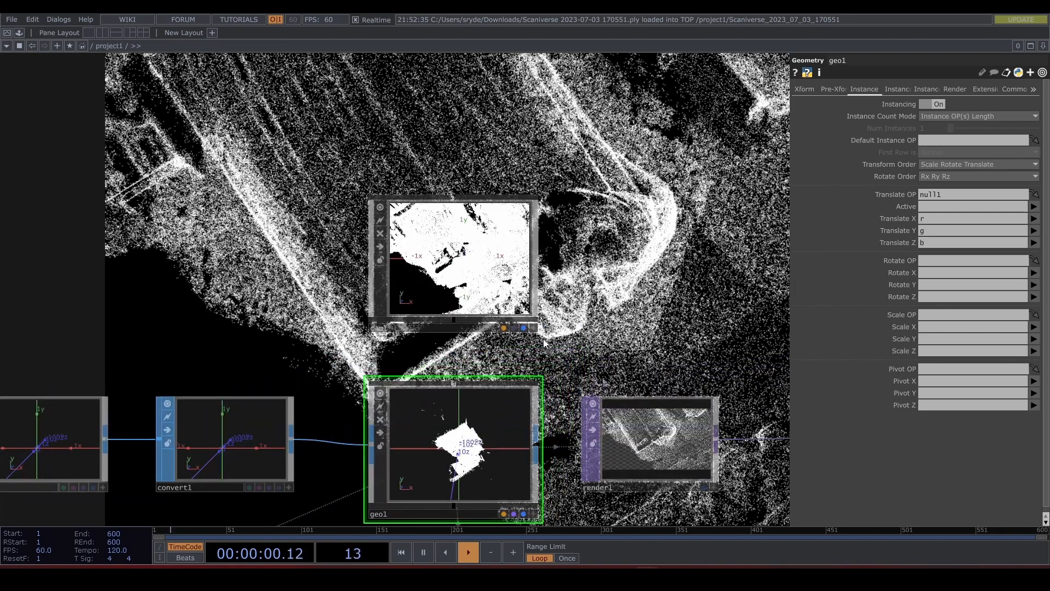
click(467, 552)
text(n)
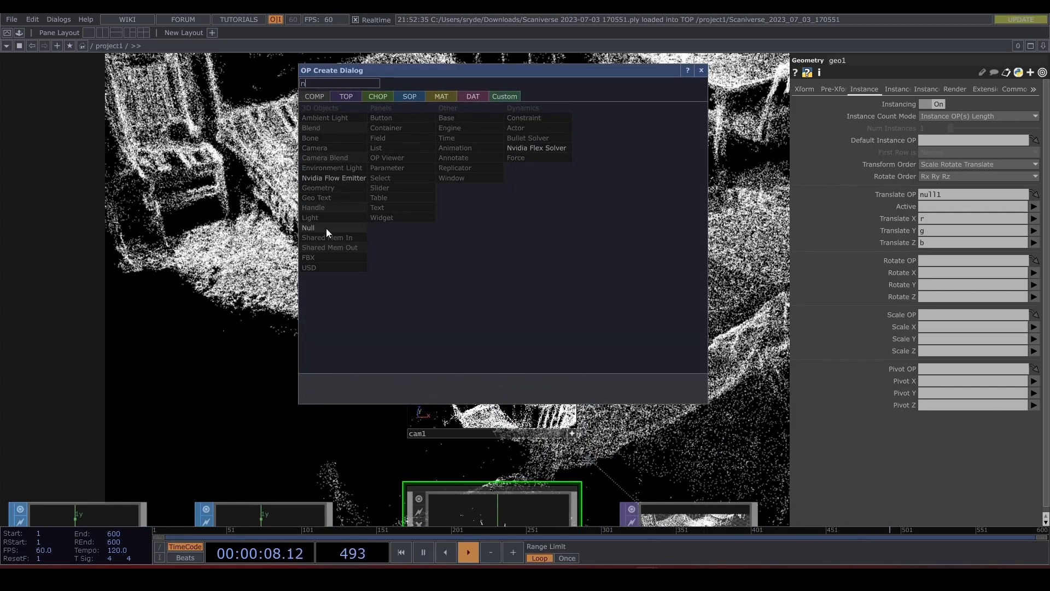
Create a Null COMP and set cam1's Look At to null3 so it frames the bed
click(309, 227)
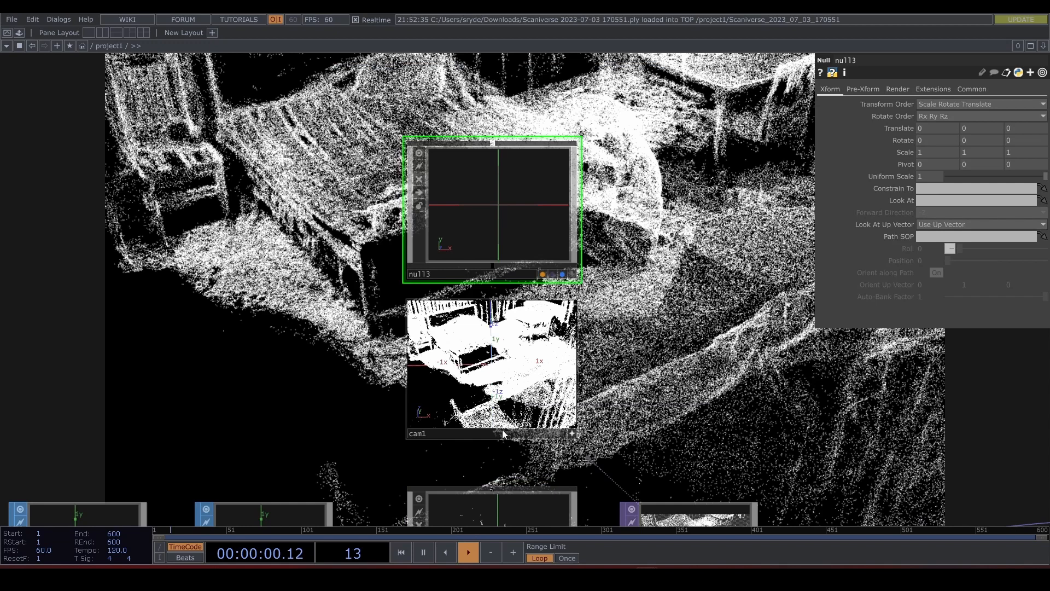
click(490, 366)
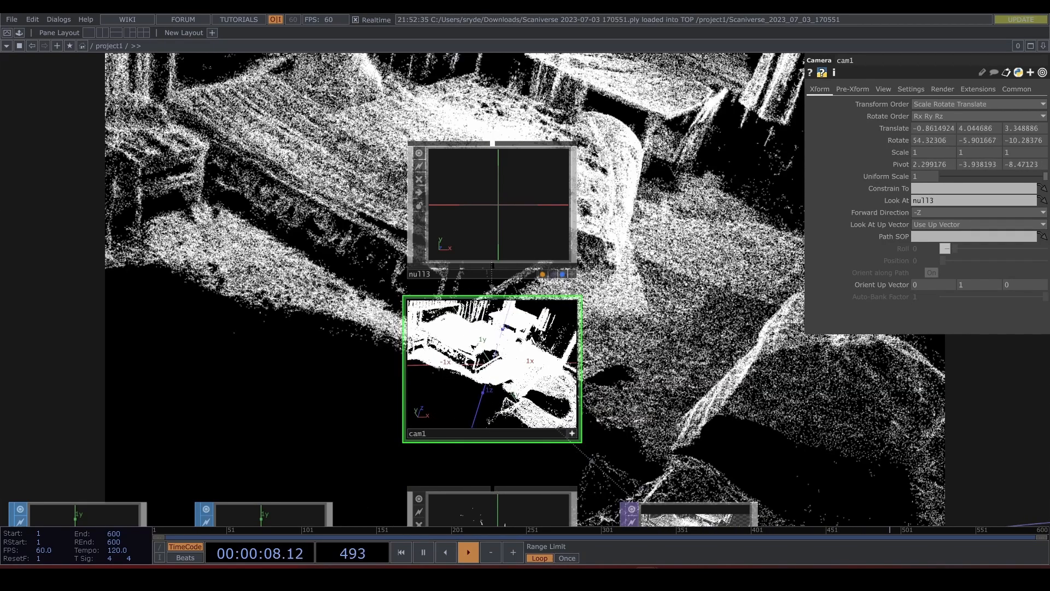
click(492, 201)
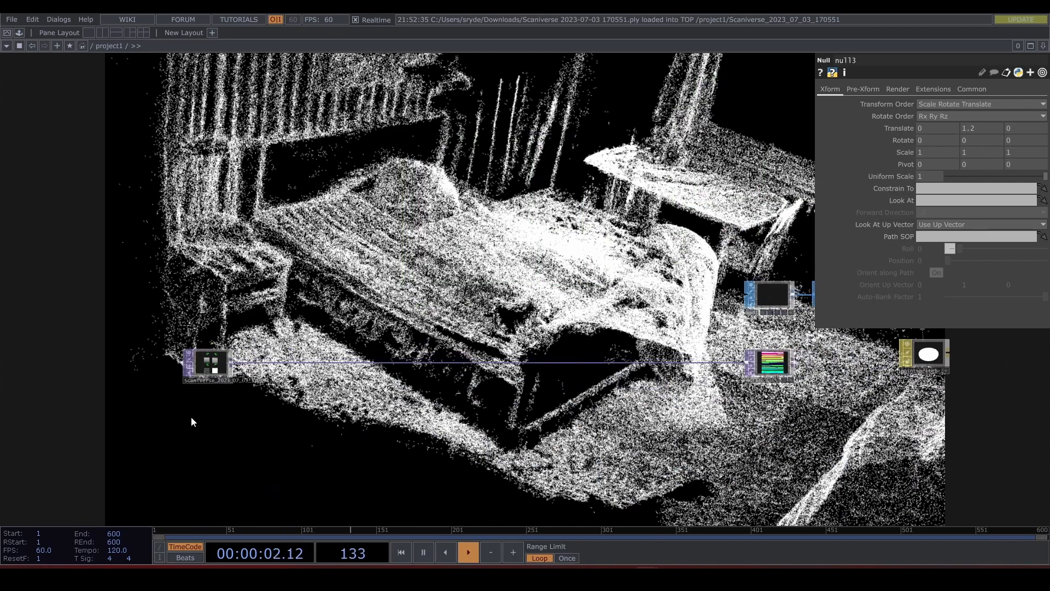
Set geo1's instance Color OP to null14 with R/G/B mapped to r, g and b
double_click(192, 423)
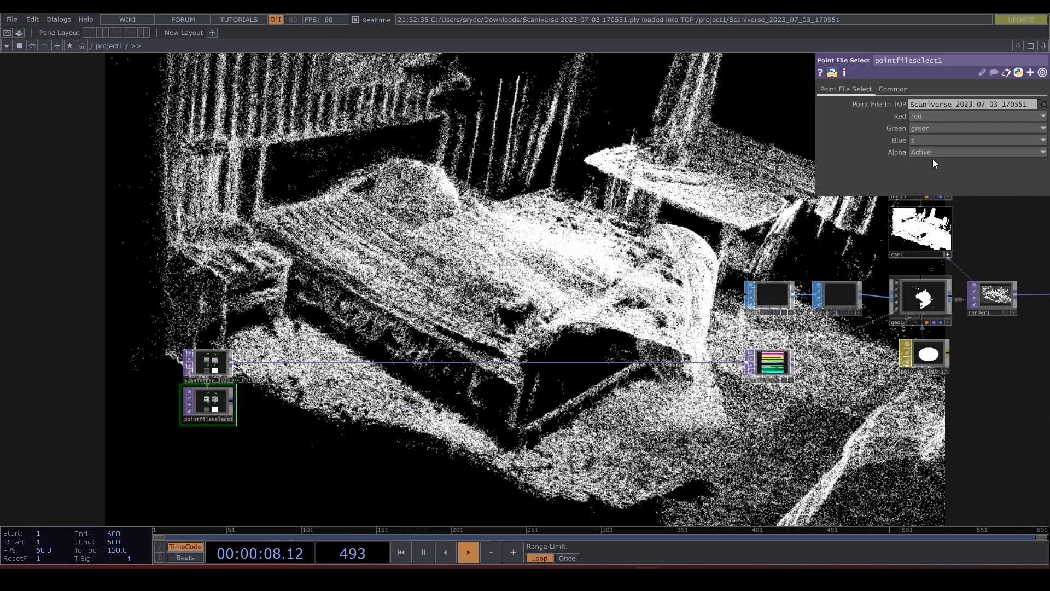
click(975, 140)
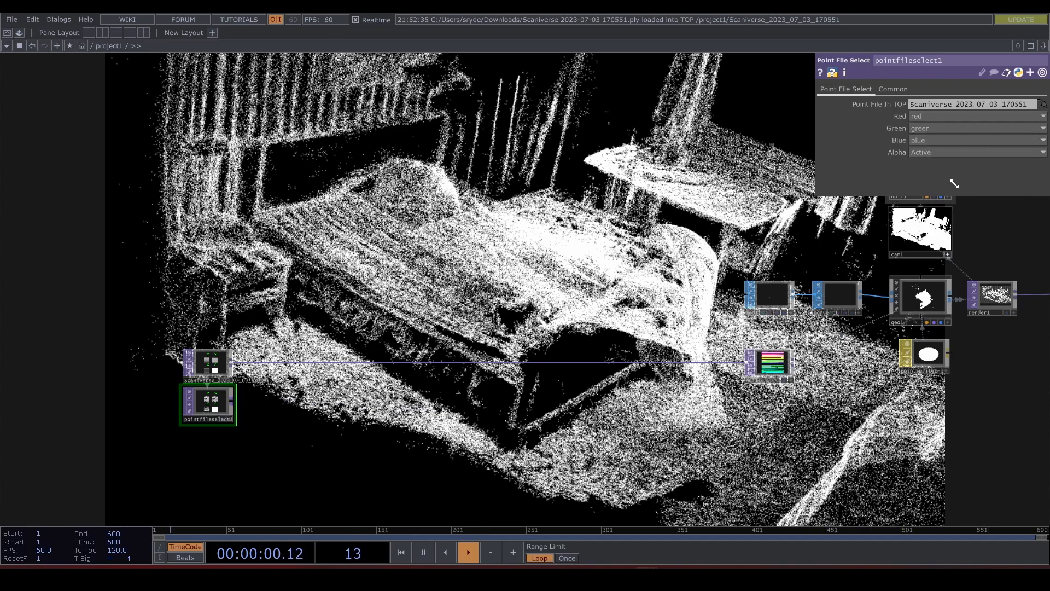
click(975, 152)
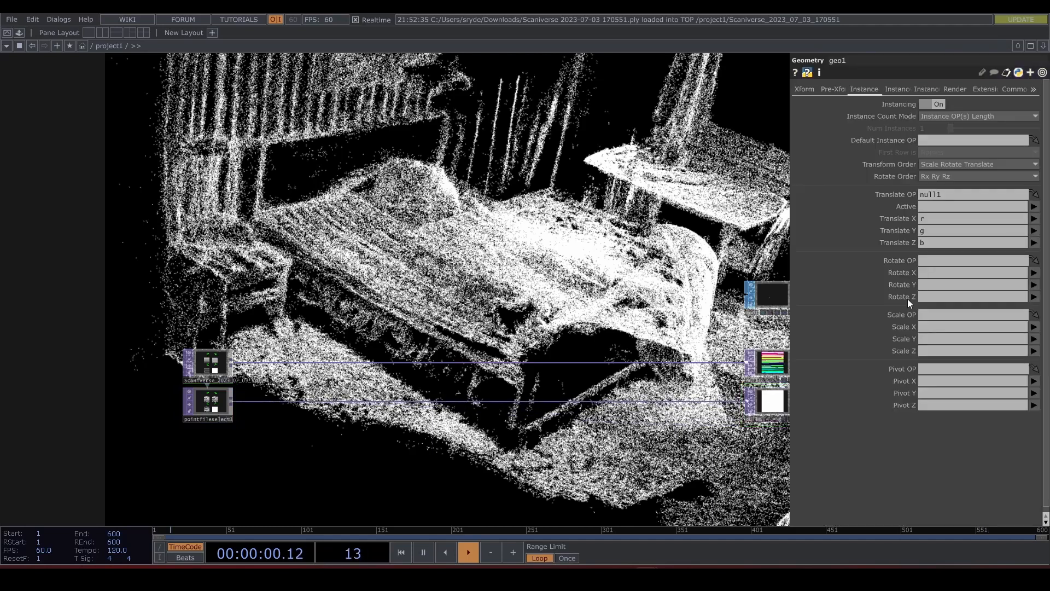
click(895, 89)
text(mat)
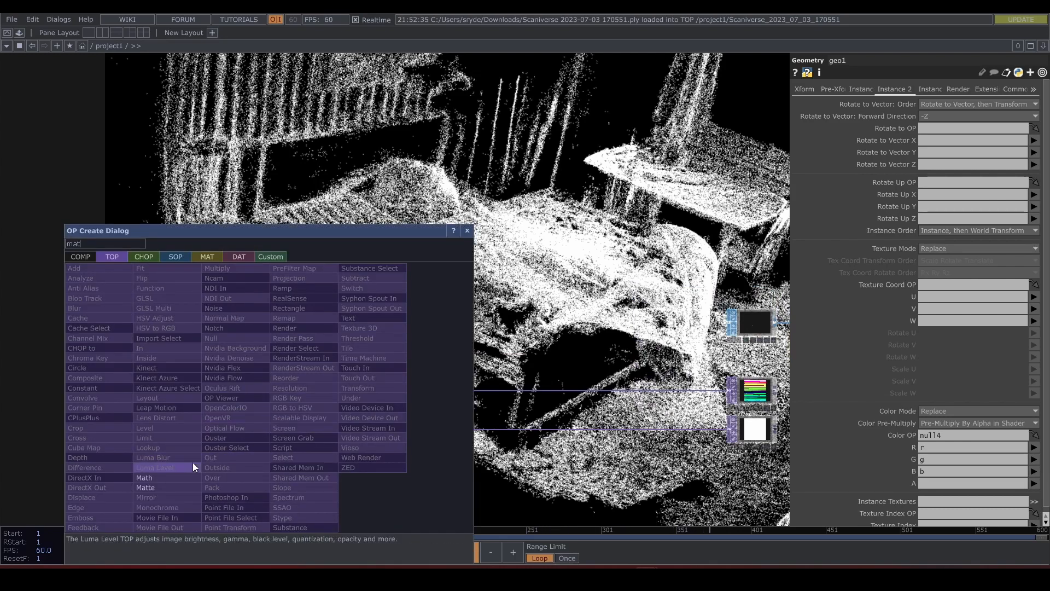
Add a Math TOP after pointfileselect1 with Multiply 0.0039 for real scan colours
click(144, 478)
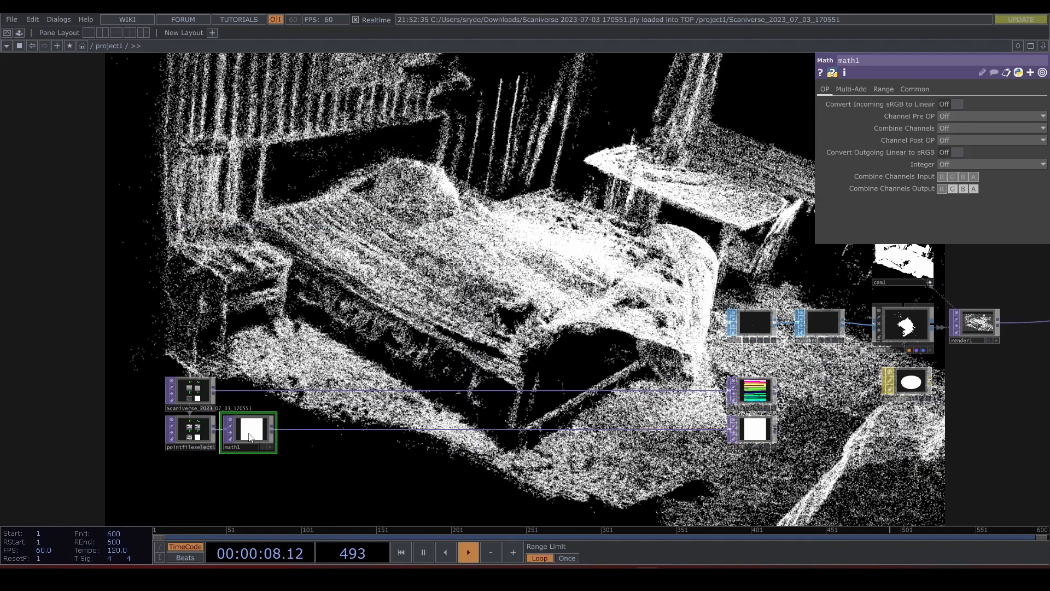
click(851, 88)
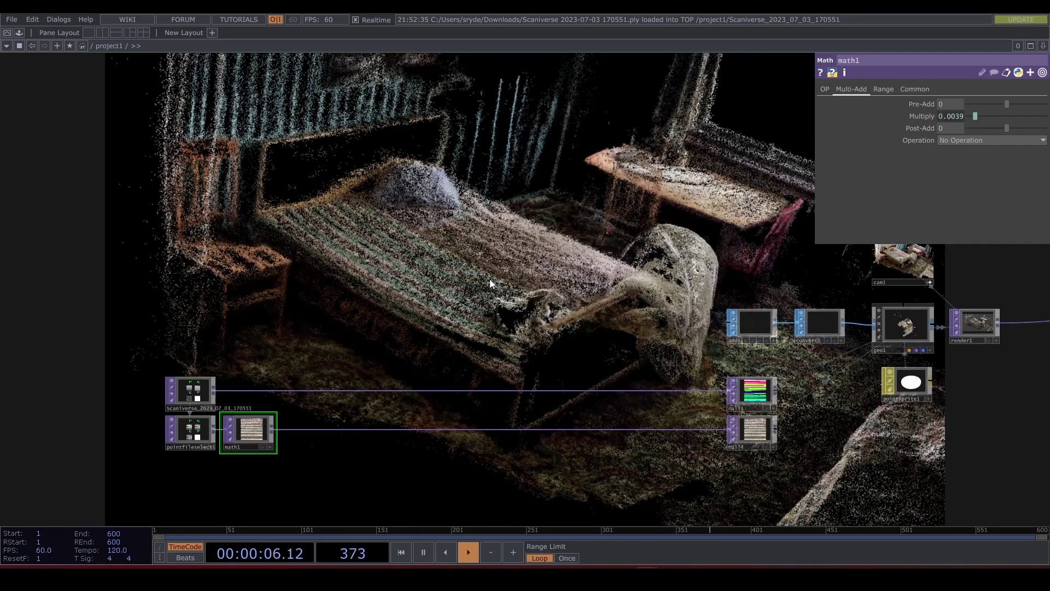
mouse_move(337, 491)
text(th)
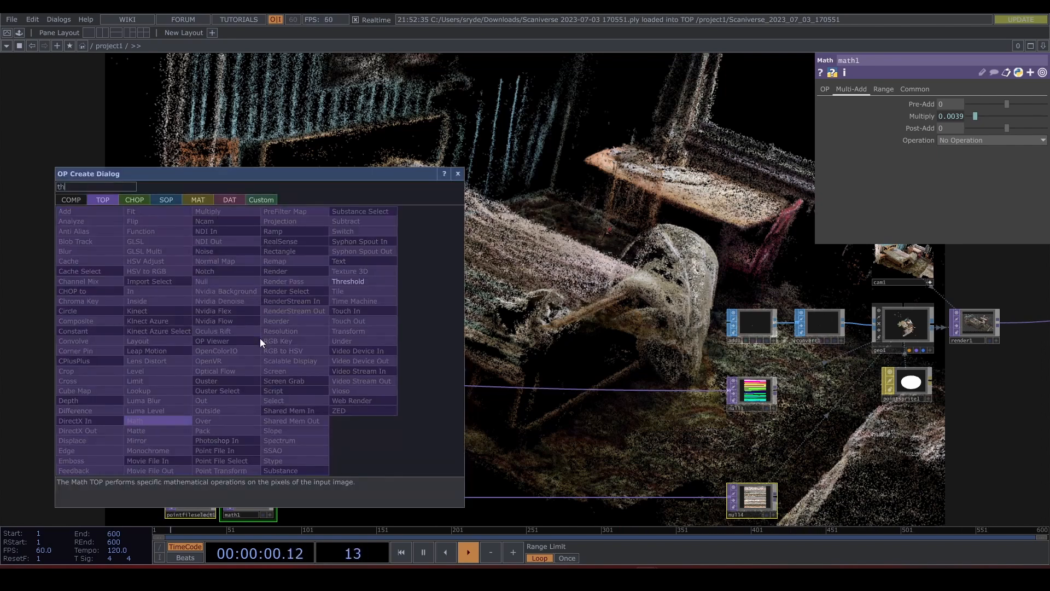
Add a Threshold TOP and a colour Noise TOP with Output RGB set to Input + Noise
click(347, 281)
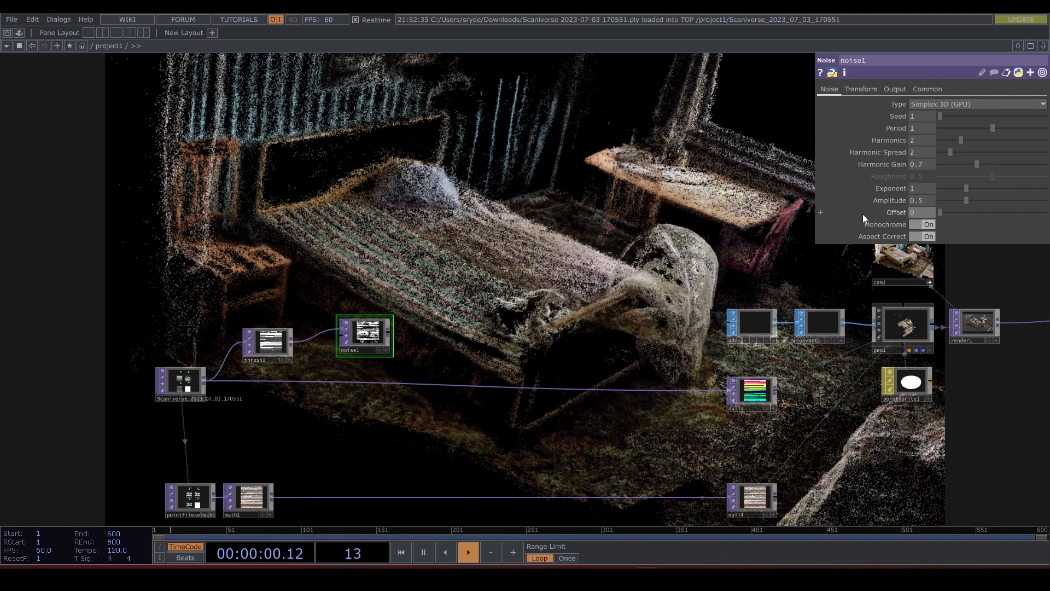
click(927, 224)
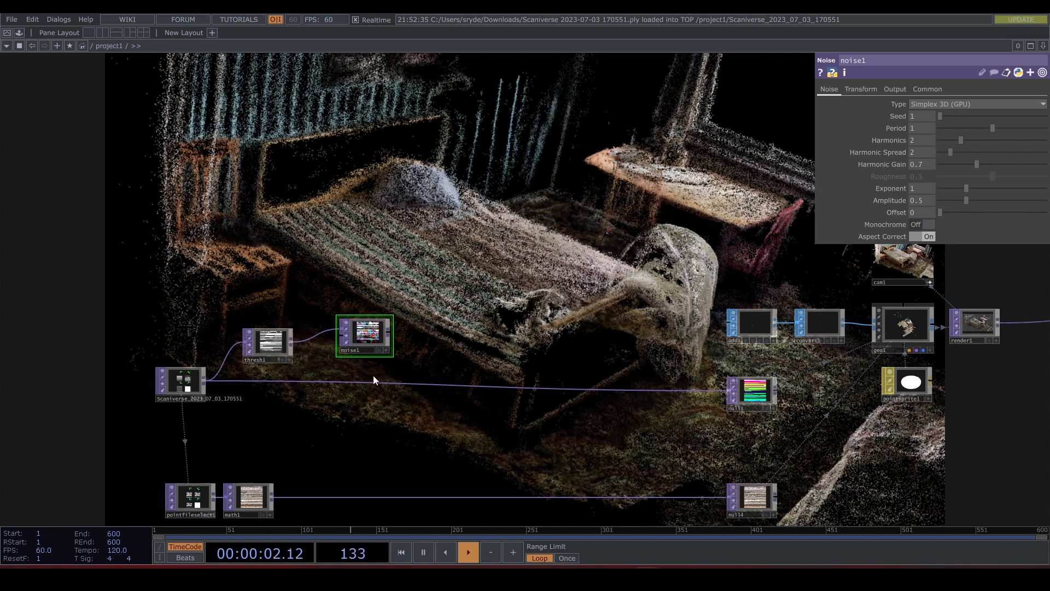
click(894, 89)
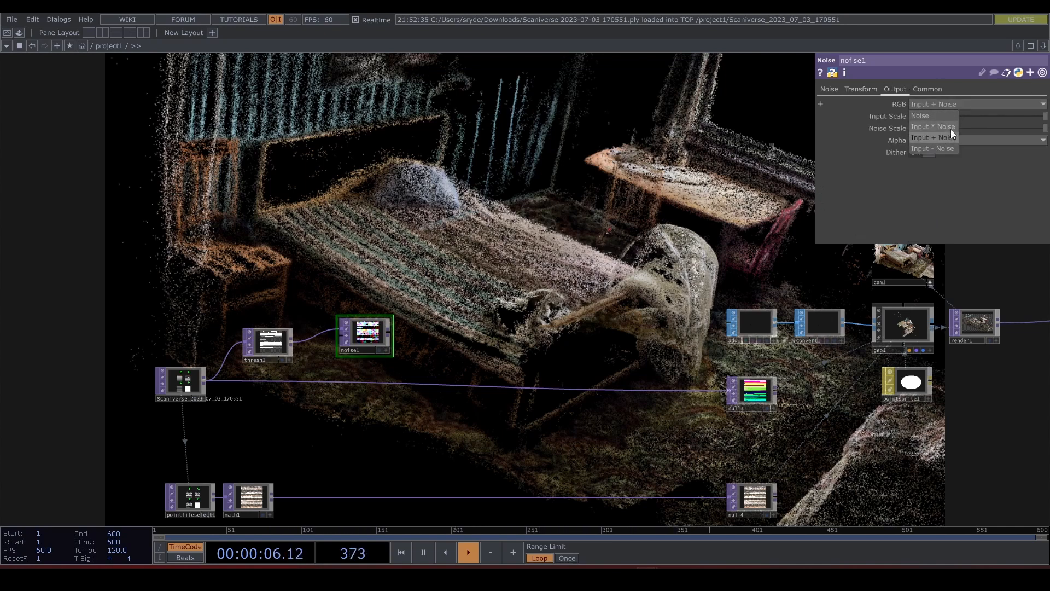
click(934, 127)
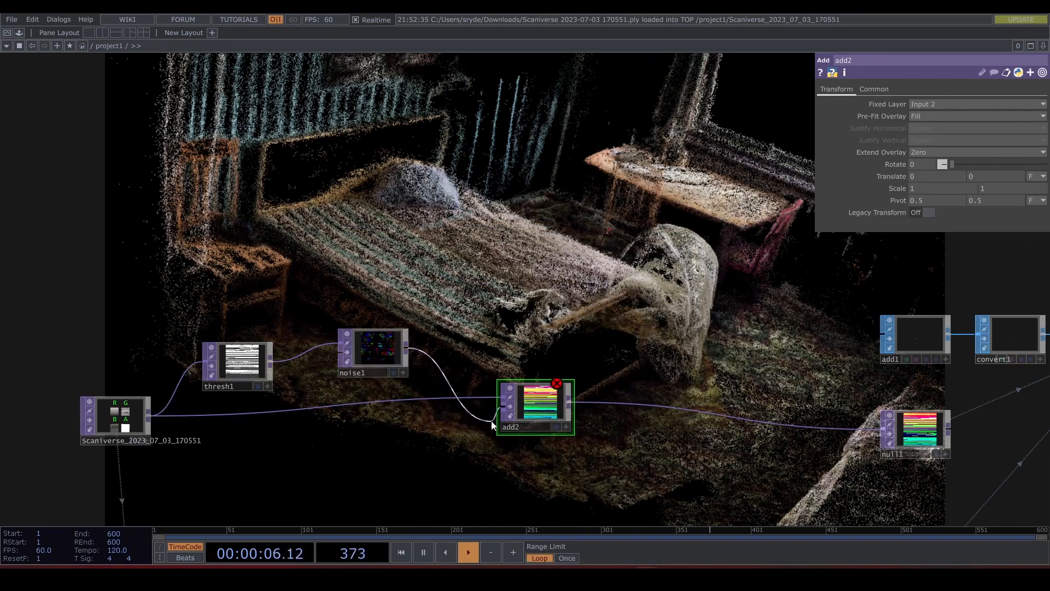
Set thresh1 to test the red channel at a threshold of 1
click(238, 365)
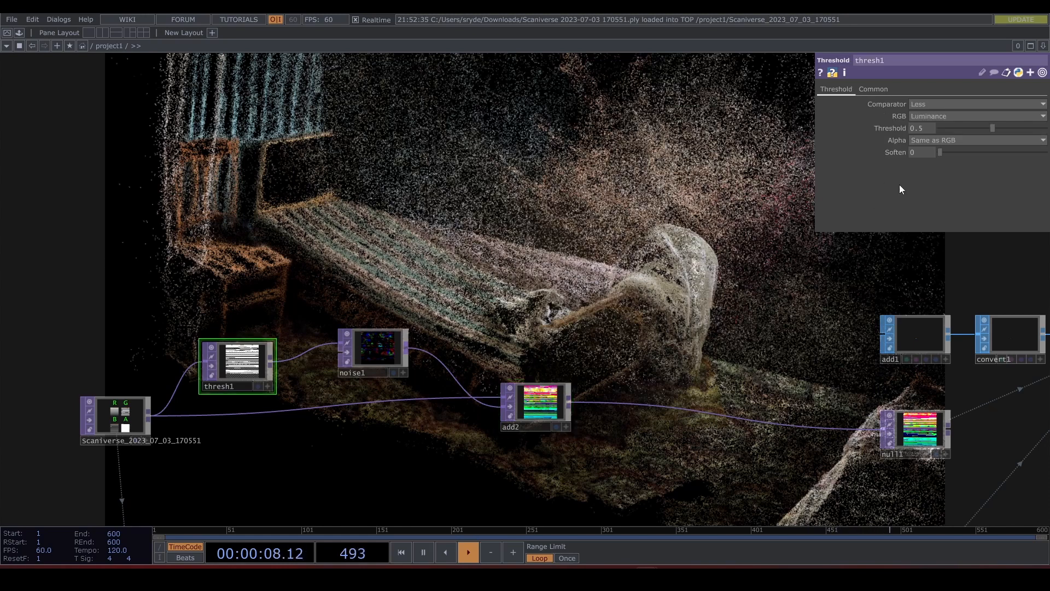
click(975, 116)
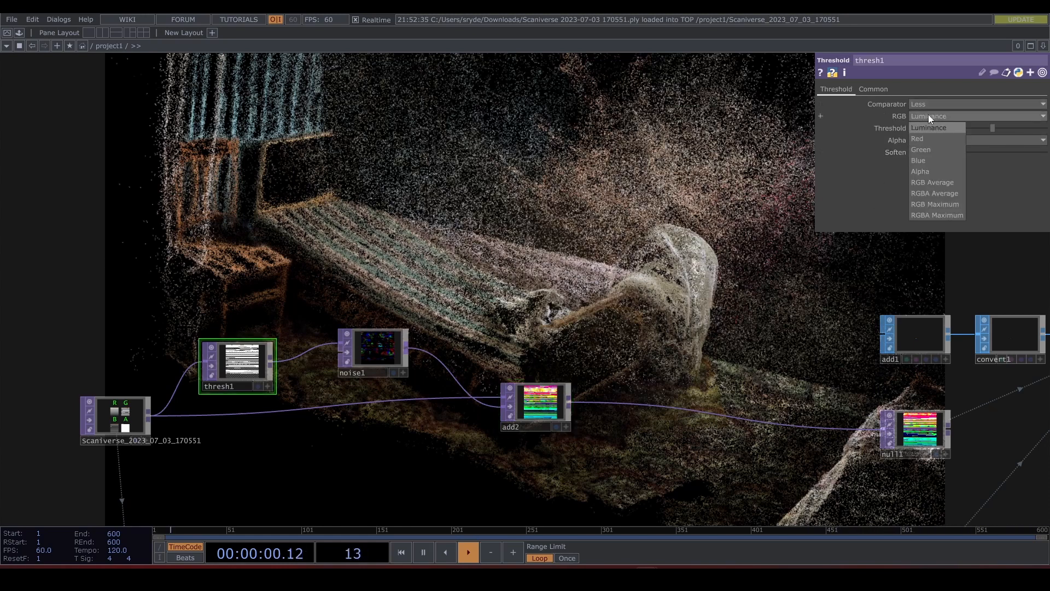
click(917, 139)
text(nu)
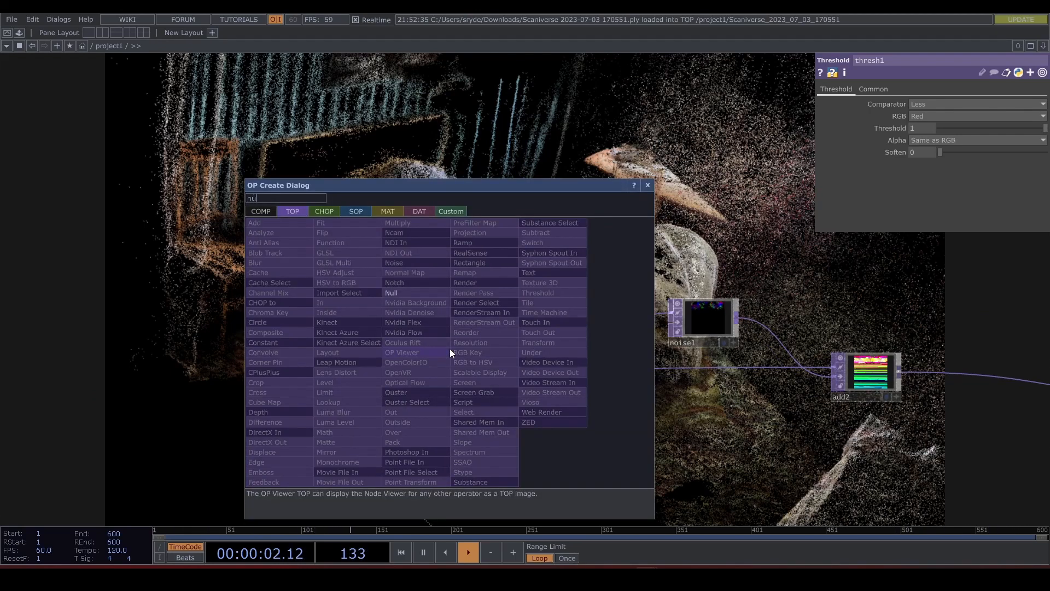
Add null15 before thresh1 and insert pointtransform1 rotating Z −30° at scale 0.5
click(392, 293)
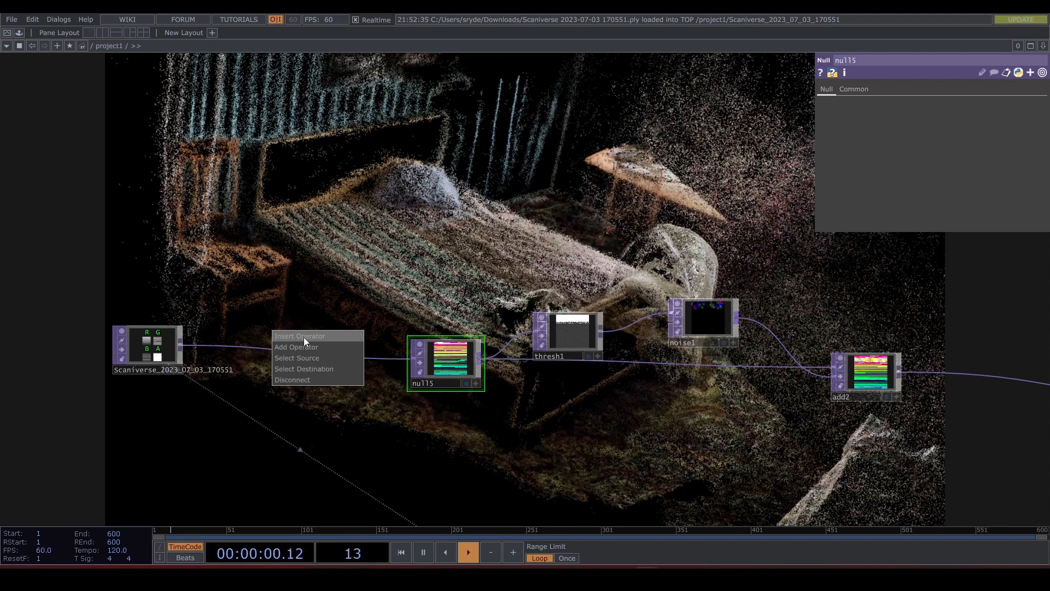
click(297, 347)
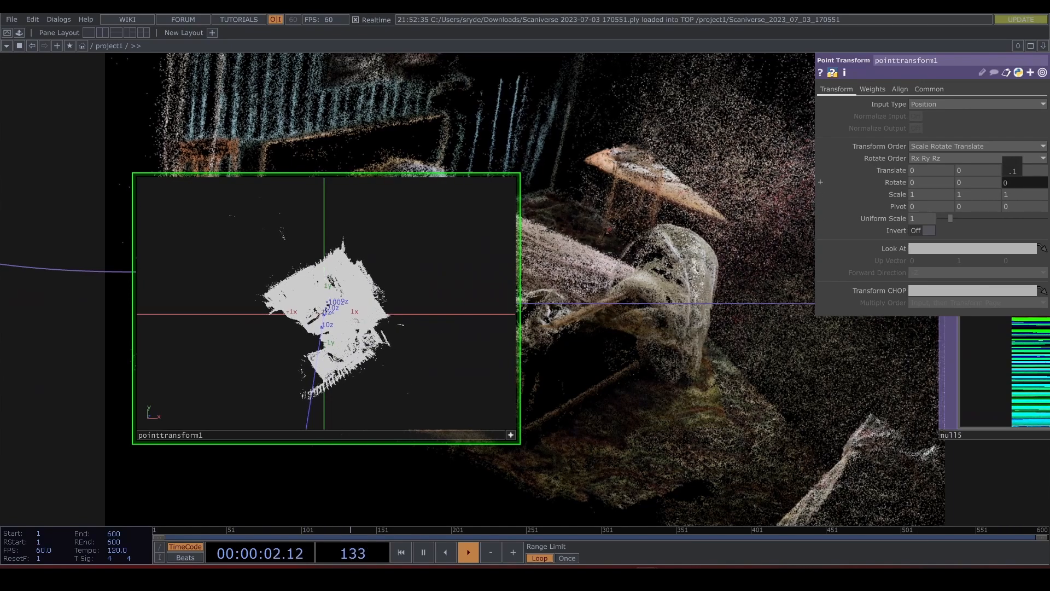
text(10)
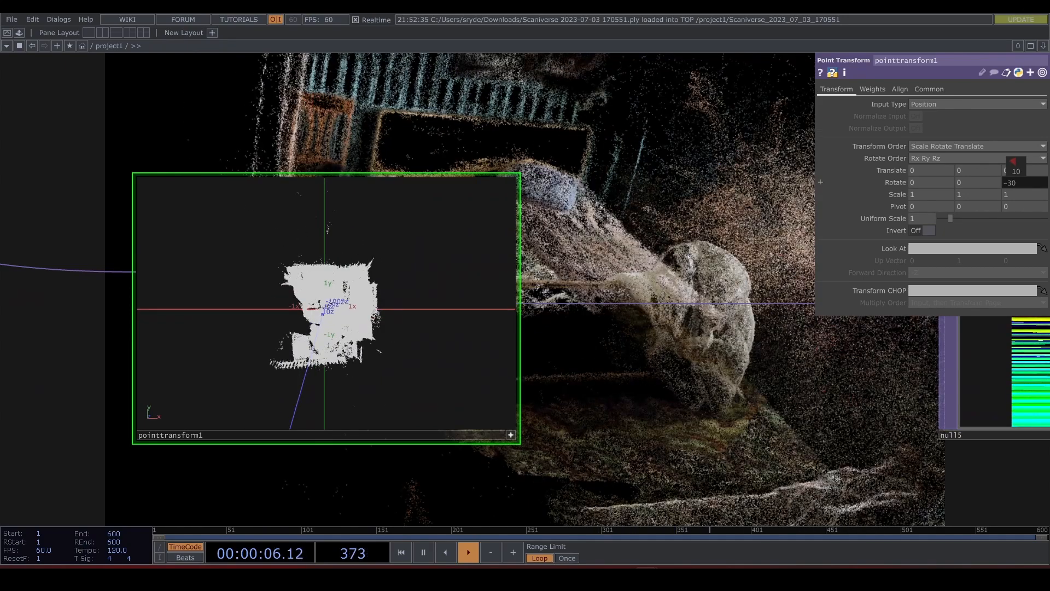
click(467, 551)
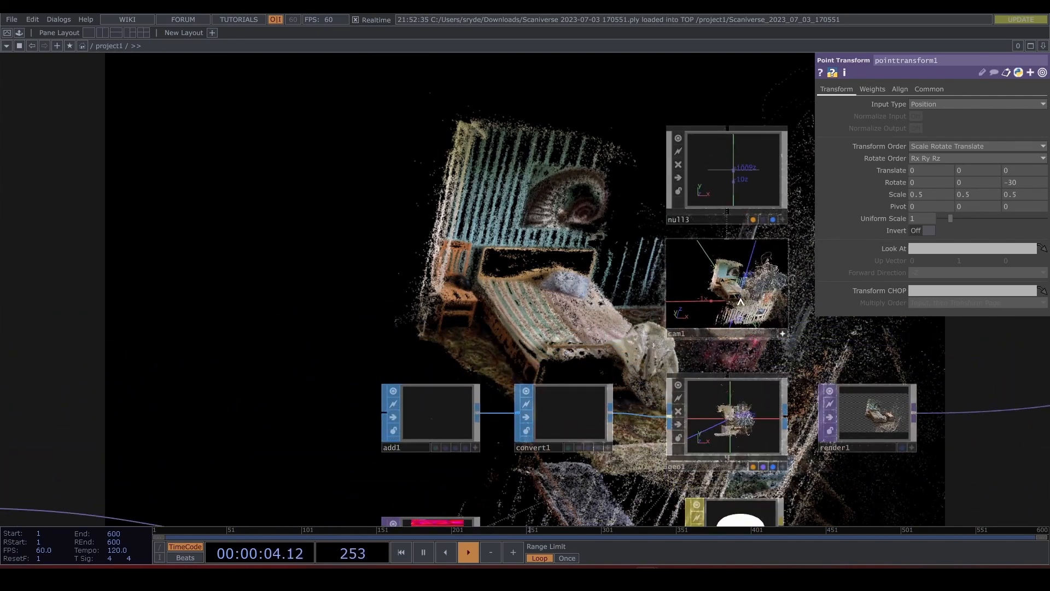
Raise null13 Translate Y to 0.4 and drag thresh1's threshold to 0.829
click(468, 553)
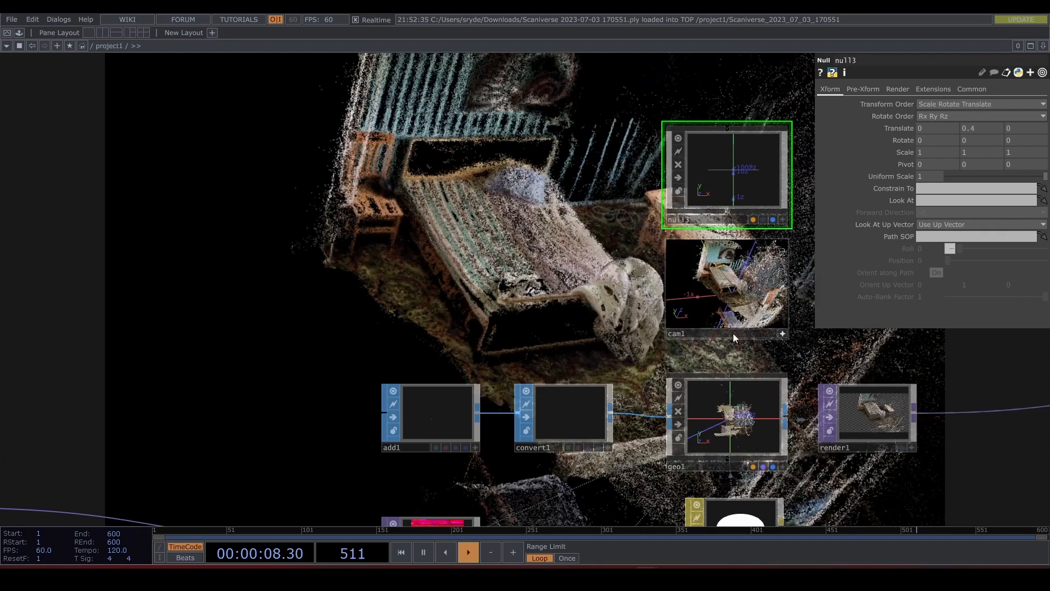
click(725, 281)
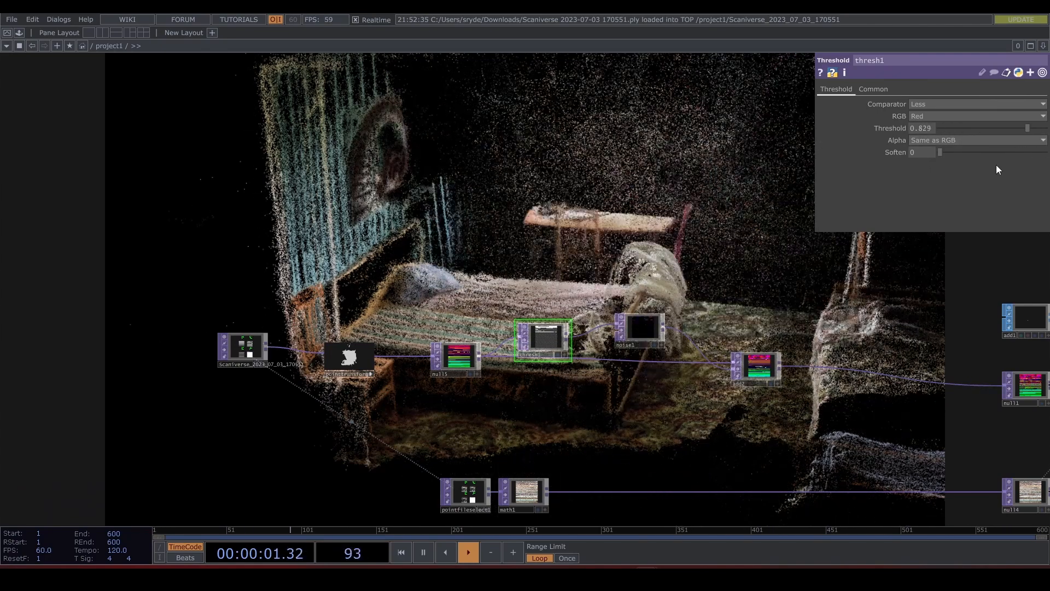
Set thresh1 to blue, Not Equal, threshold 0.762 with soften 0.668
click(975, 116)
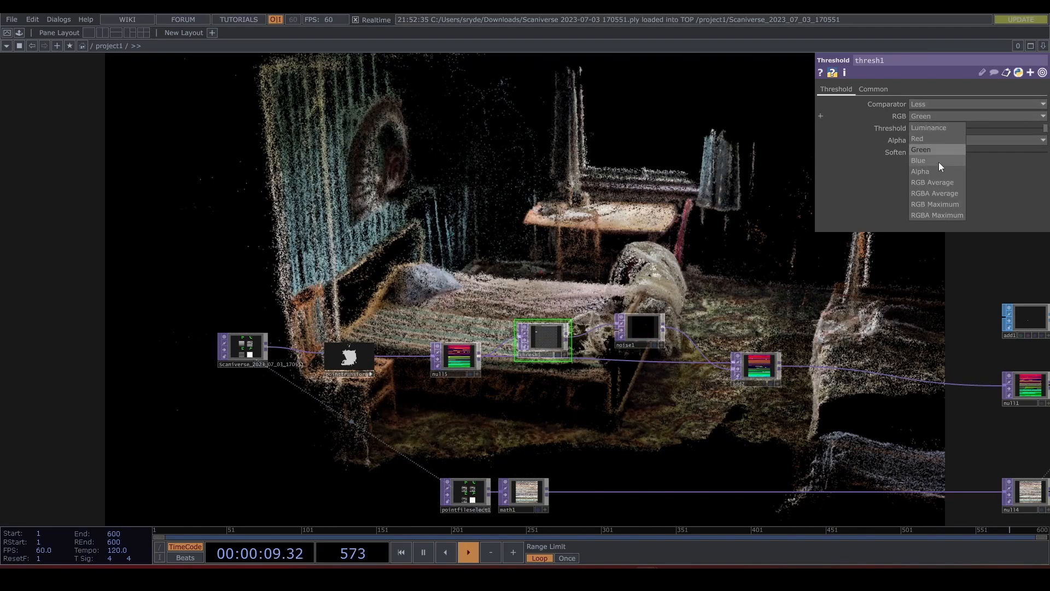
click(919, 160)
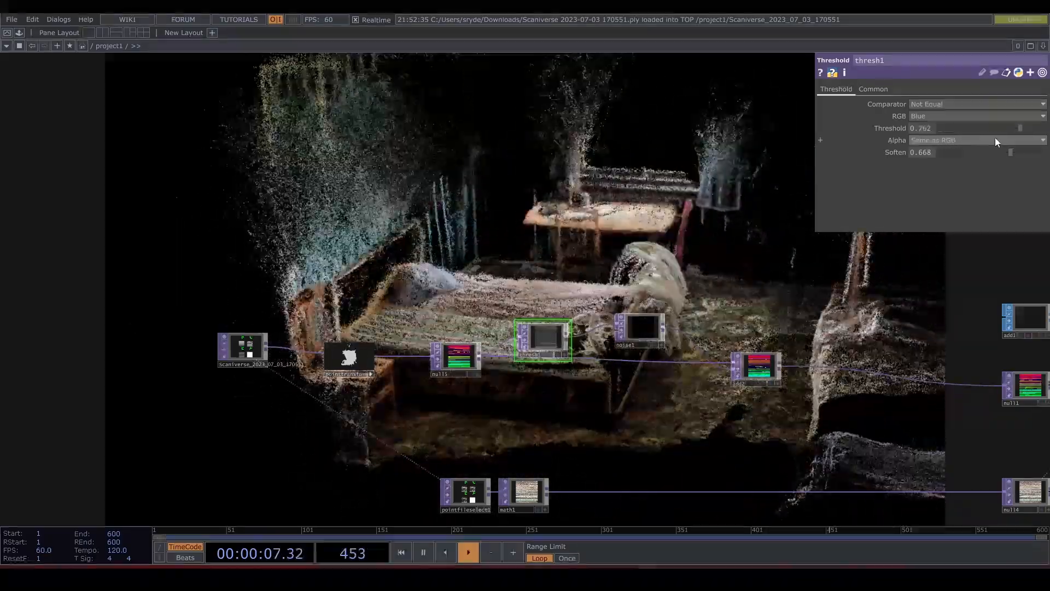
click(639, 330)
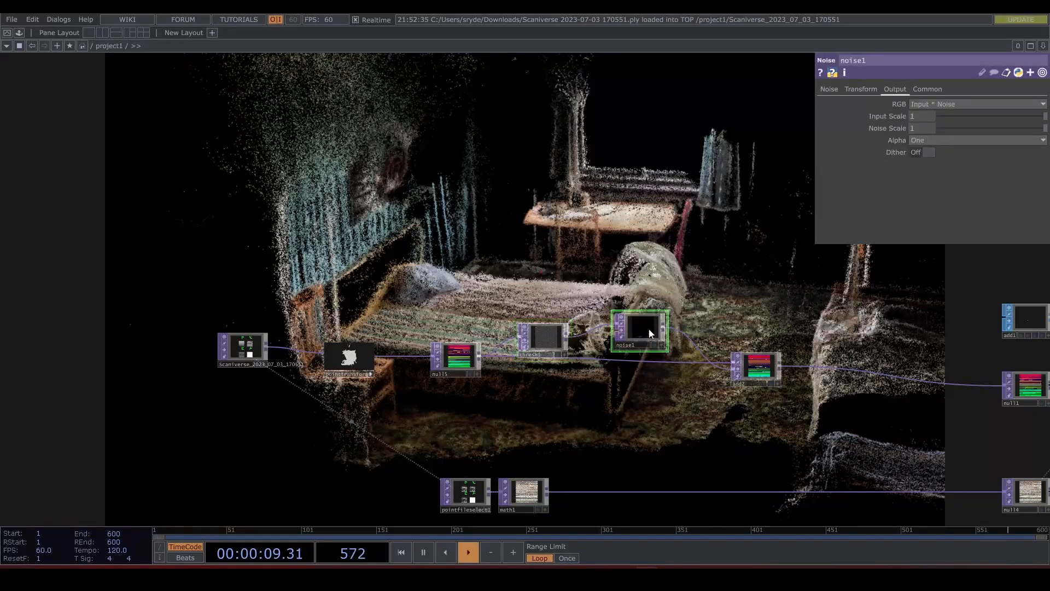
Set noise1's Amplitude to 0.01 on its Noise page
click(828, 89)
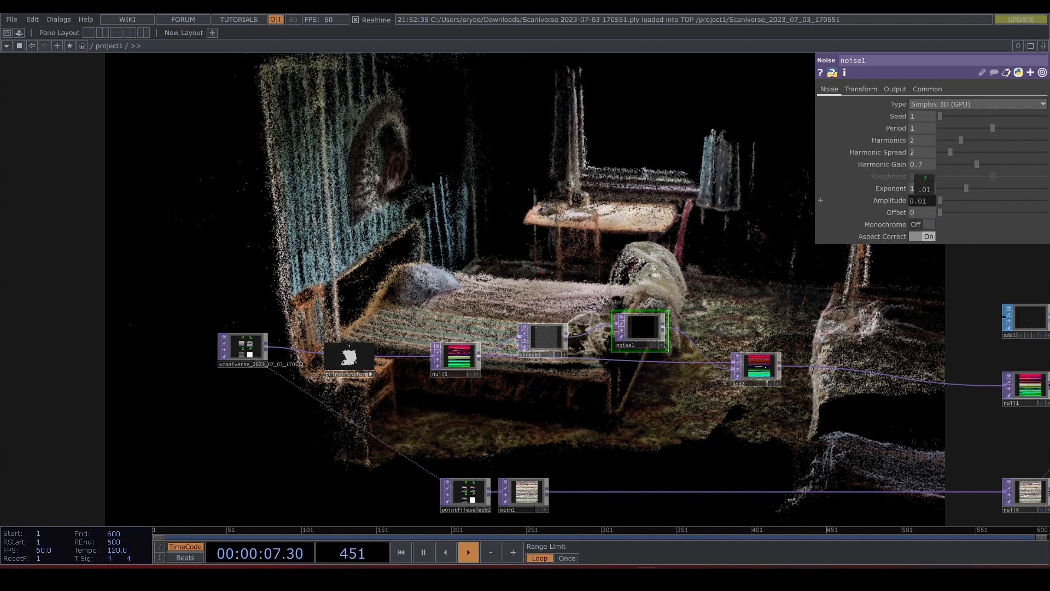
click(544, 341)
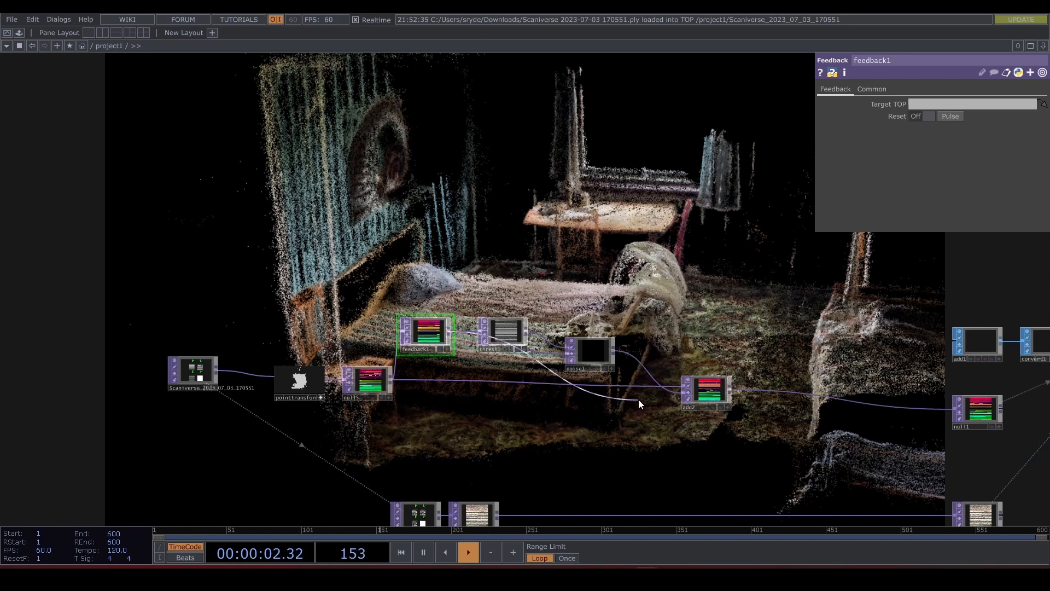
mouse_move(818, 404)
text(nul)
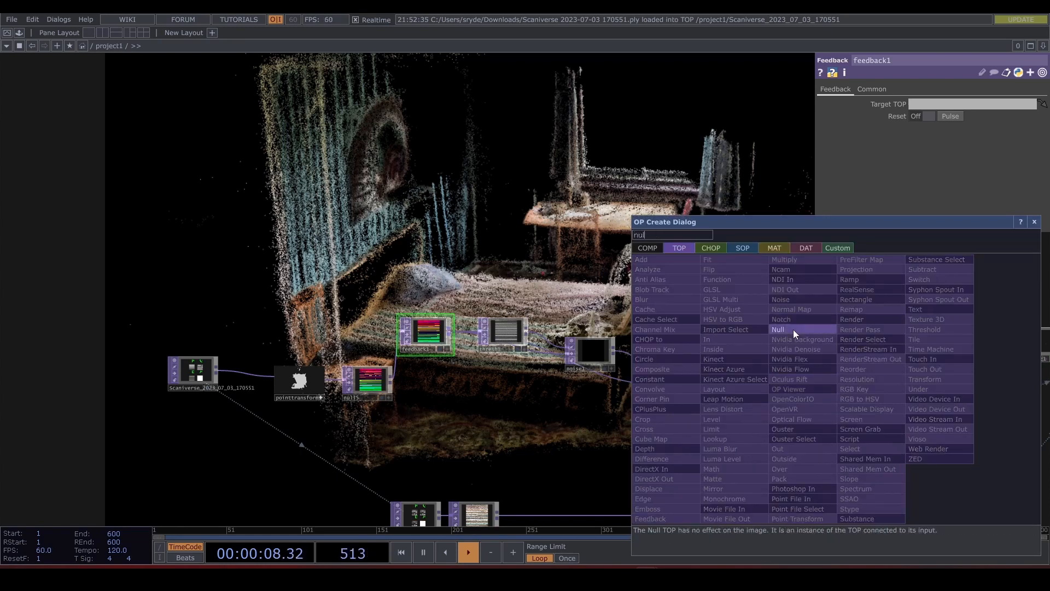
Place null16 after add2's noise mix, with thresh1's threshold at 0
click(778, 329)
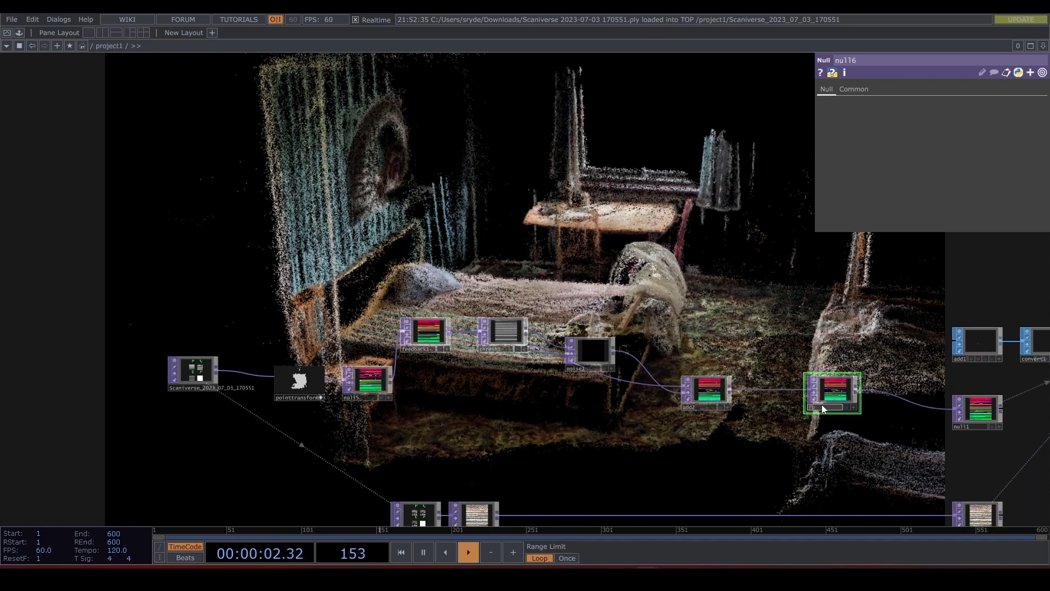
click(831, 391)
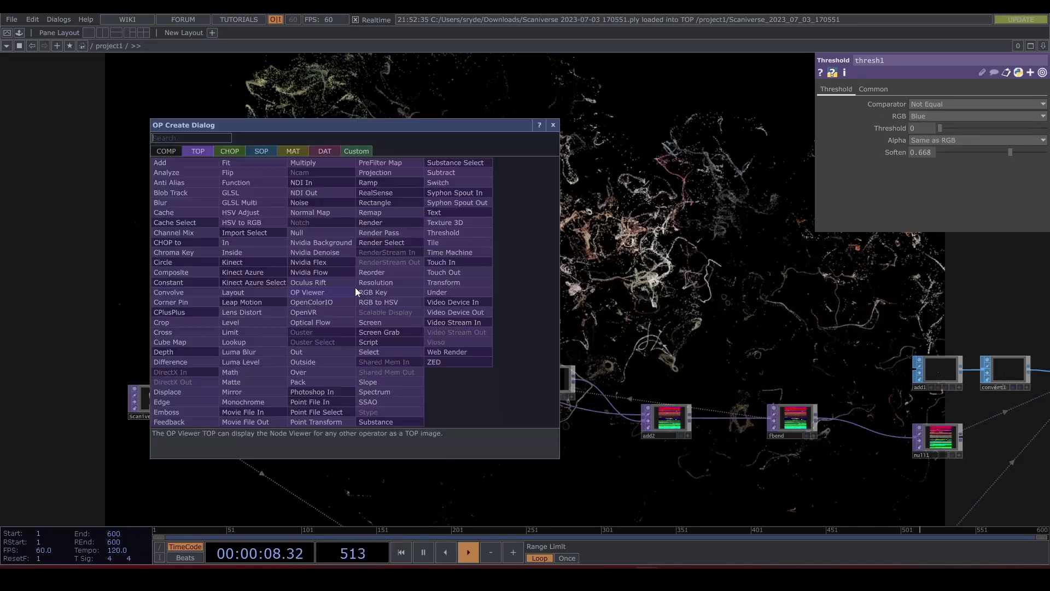
Add info1 on the Scaniverse TOP reading resx and resy, both 759
click(229, 151)
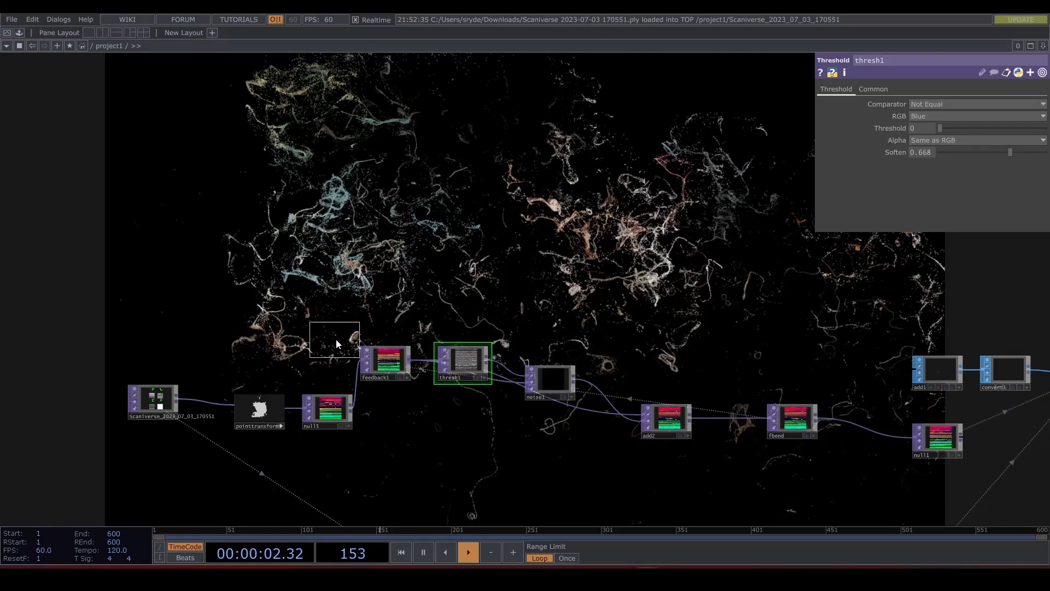
click(384, 362)
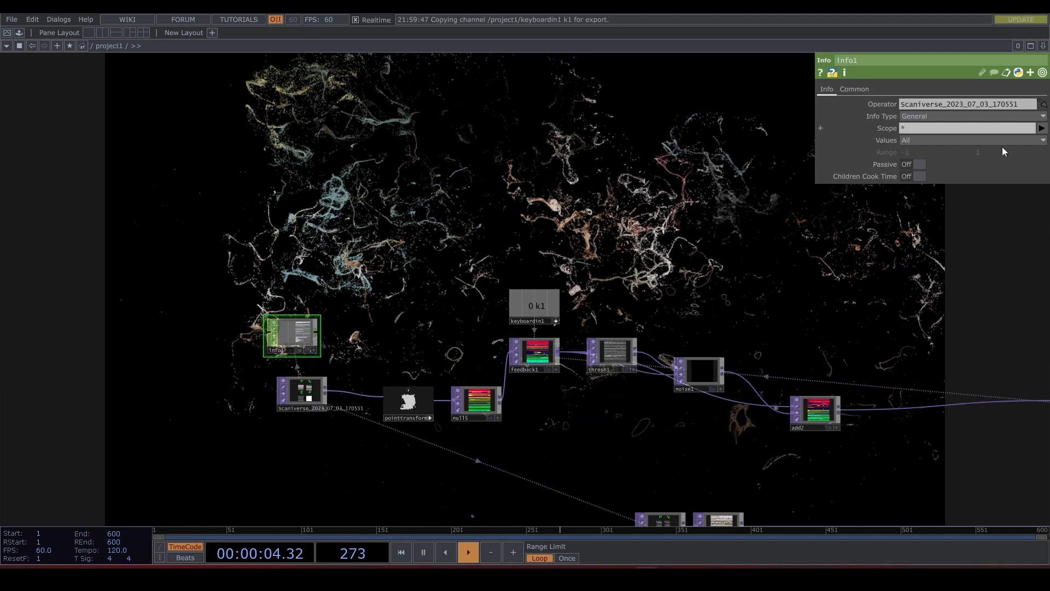
click(1042, 140)
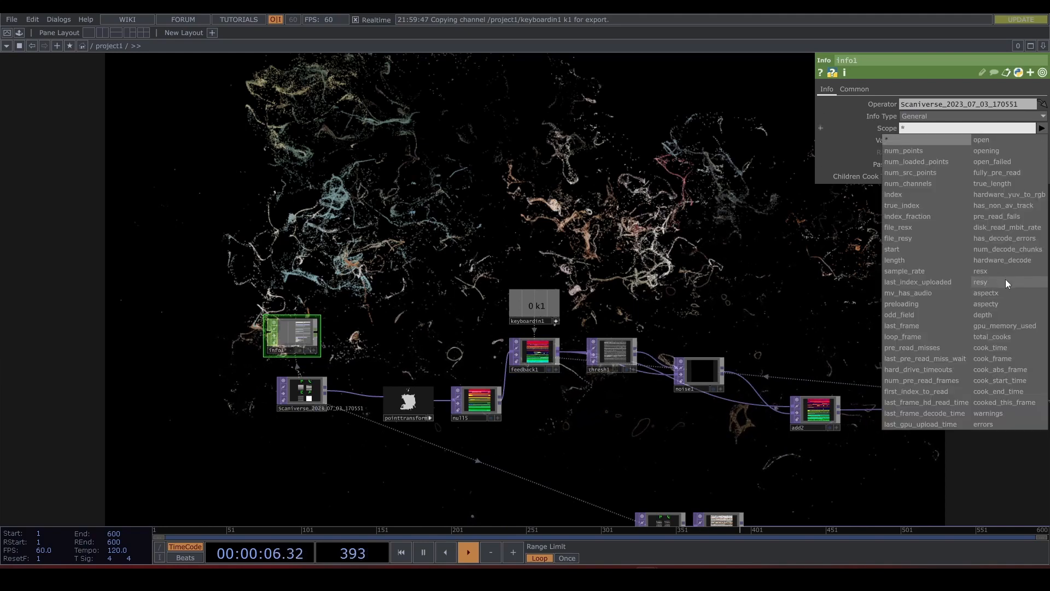
click(980, 270)
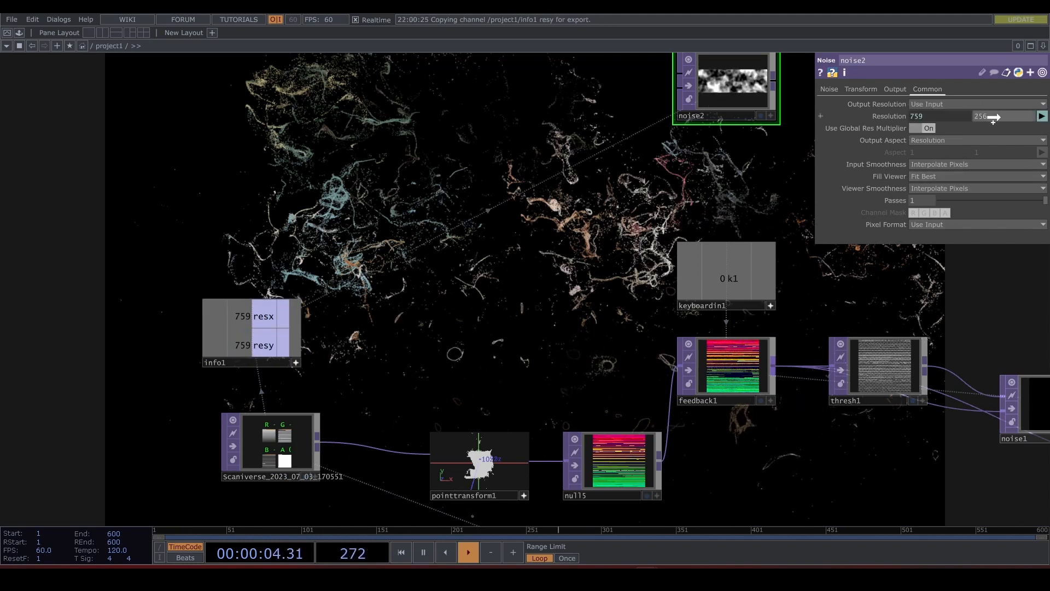
Size noise2 to info1's 759×759, 32-bit float mono+alpha, with period 0.01
click(976, 224)
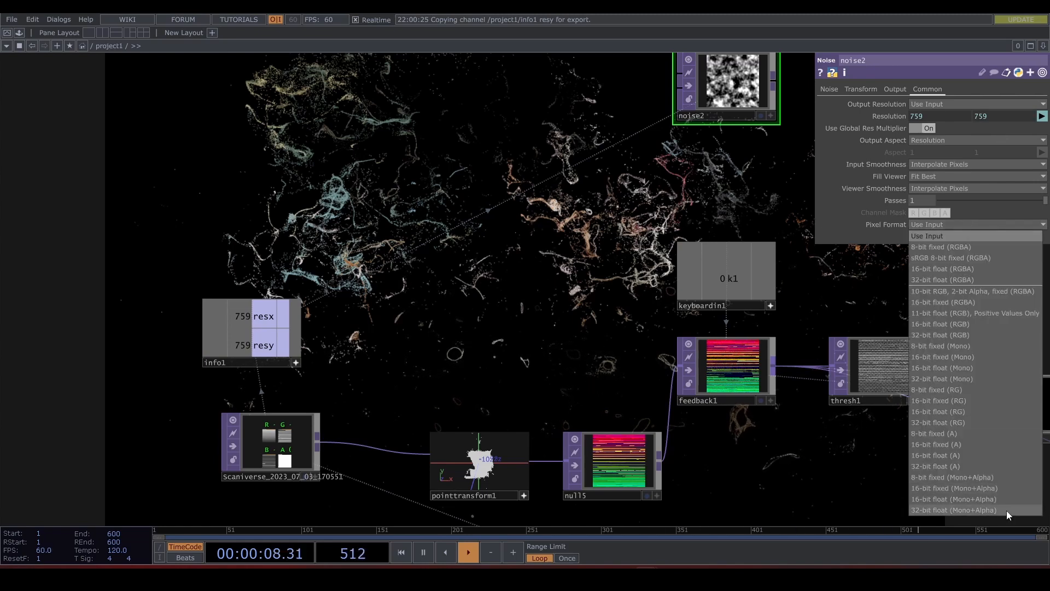
click(959, 510)
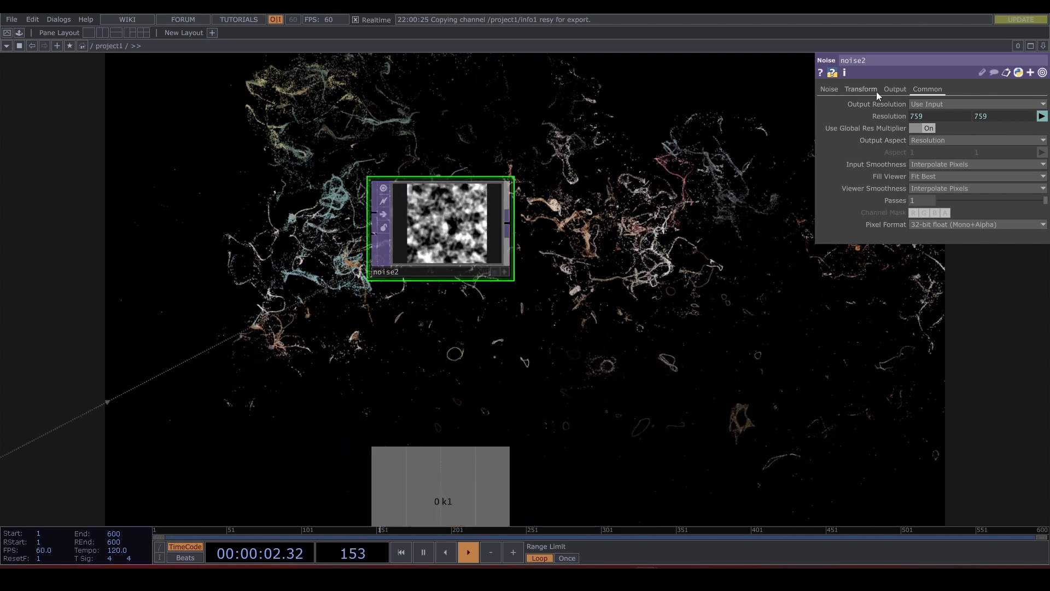
click(828, 89)
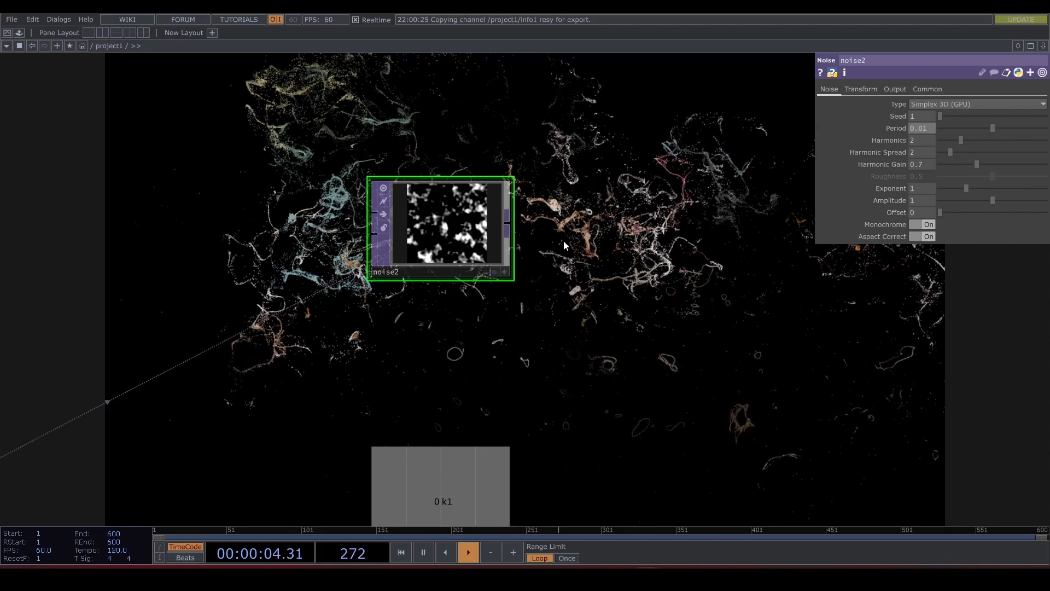
click(861, 89)
text(mul)
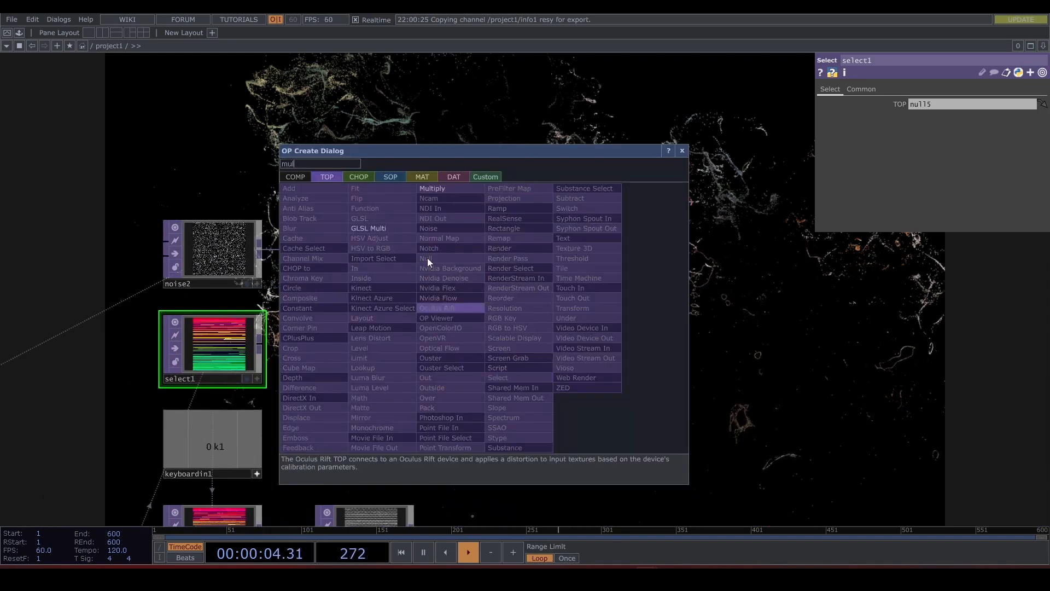
Add multiply1 masking select1 with thresholded noise2, then create over1
click(432, 188)
text(over)
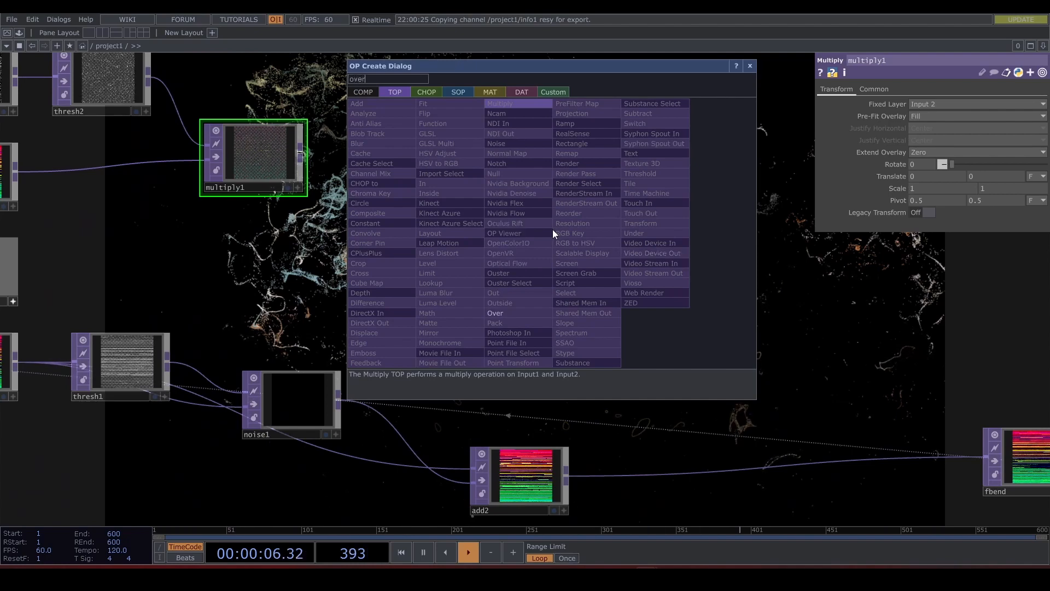
click(494, 313)
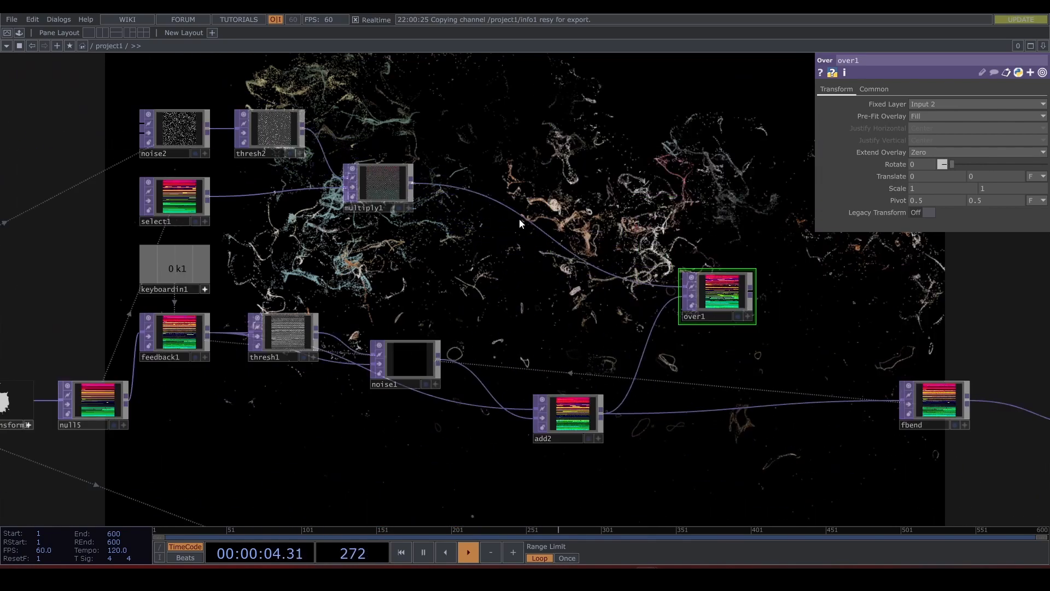
mouse_move(801, 331)
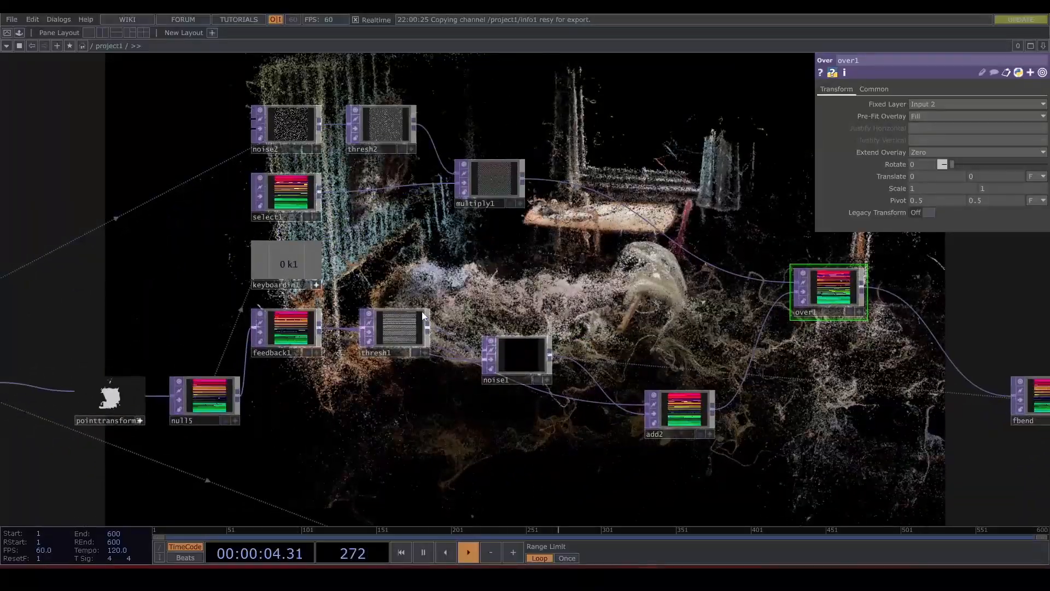
Feed multiply1 and add2 into over1 and review thresh1 and noise1's Perlin 3D settings
click(394, 332)
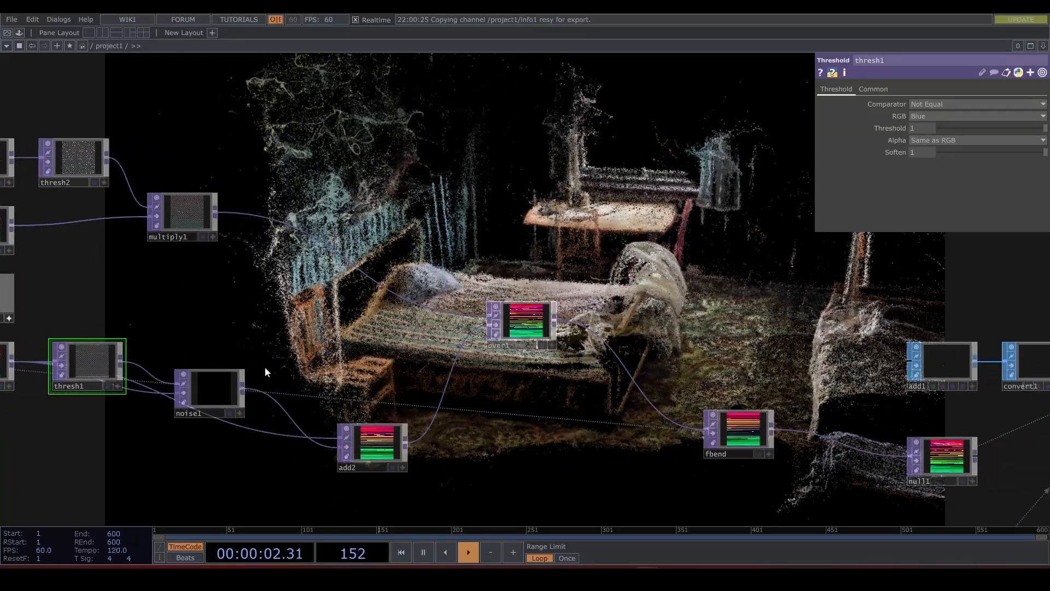
click(209, 392)
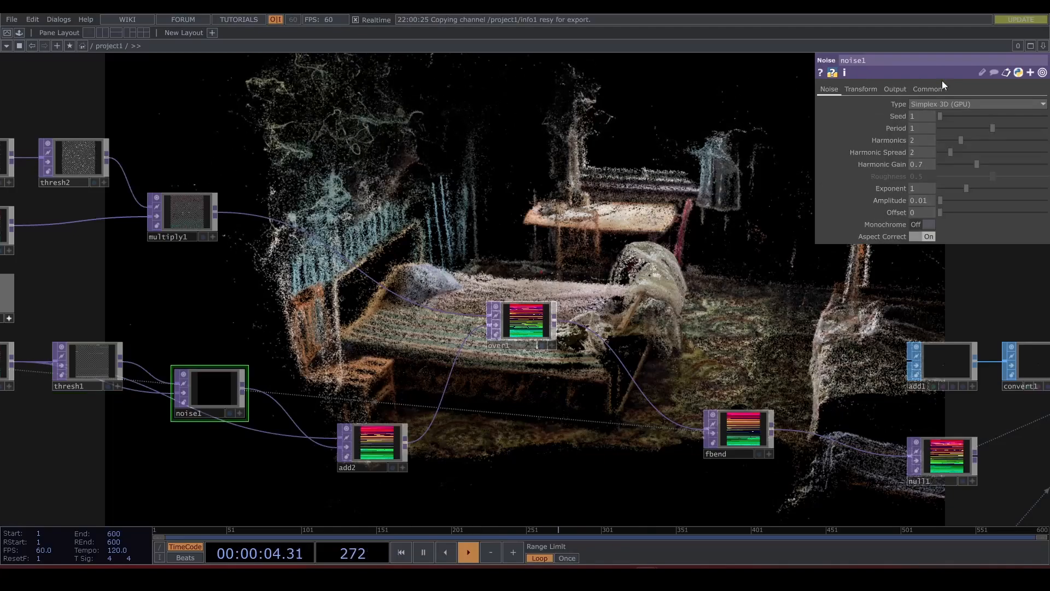
click(975, 104)
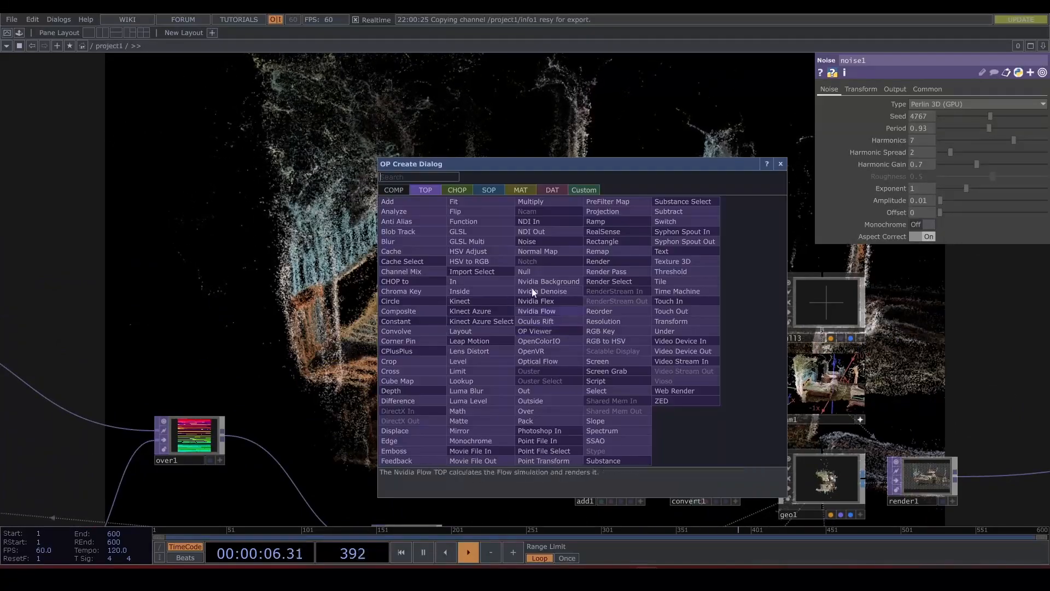
Create lfo1 beside cam1 and reference op('lfo1')['chan1'] in the camera's Rotate Y
click(457, 189)
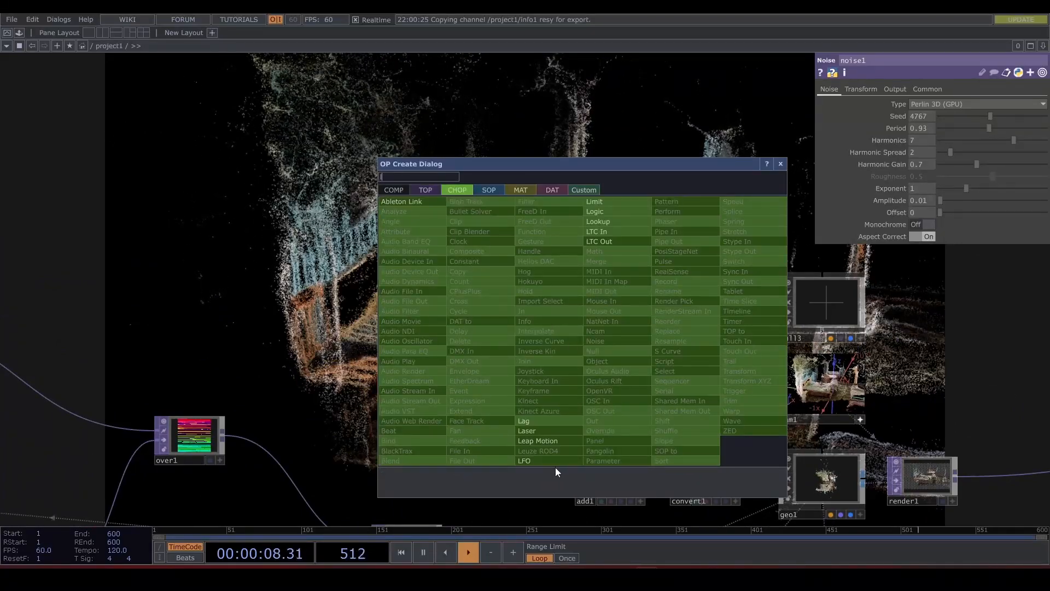
click(524, 460)
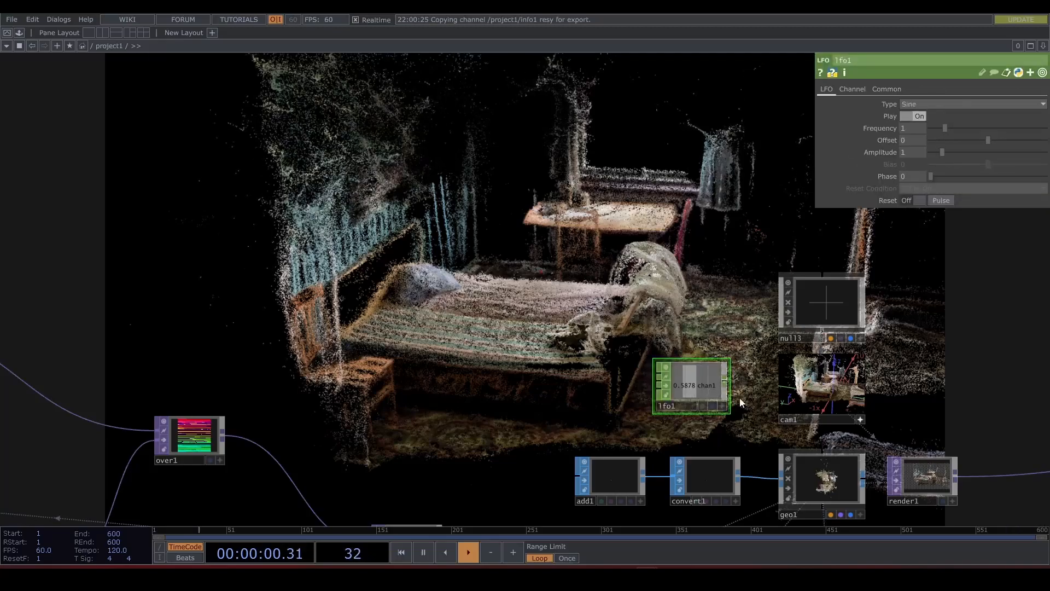
click(467, 553)
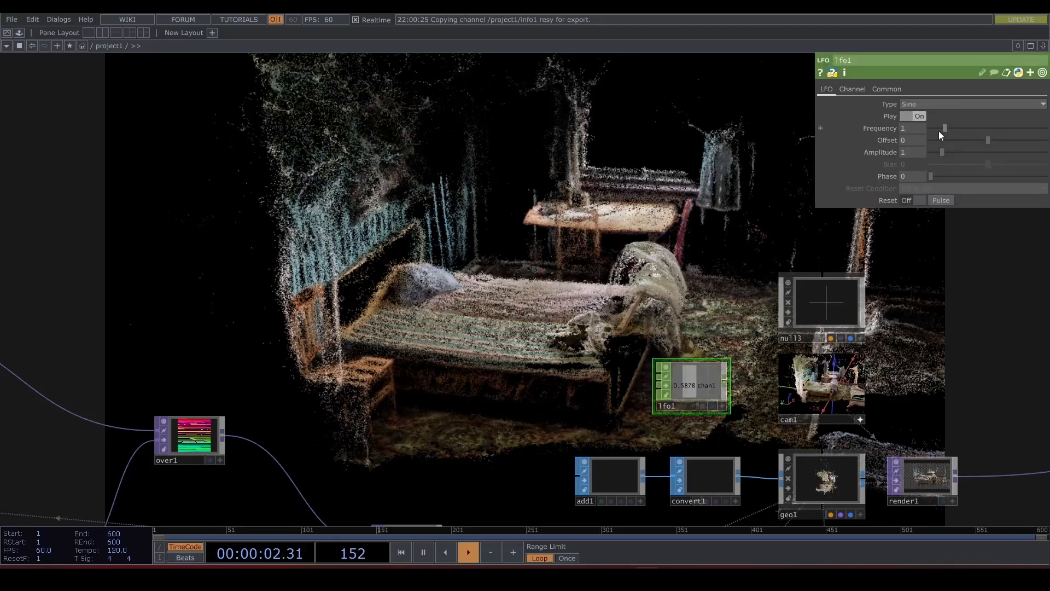
click(821, 385)
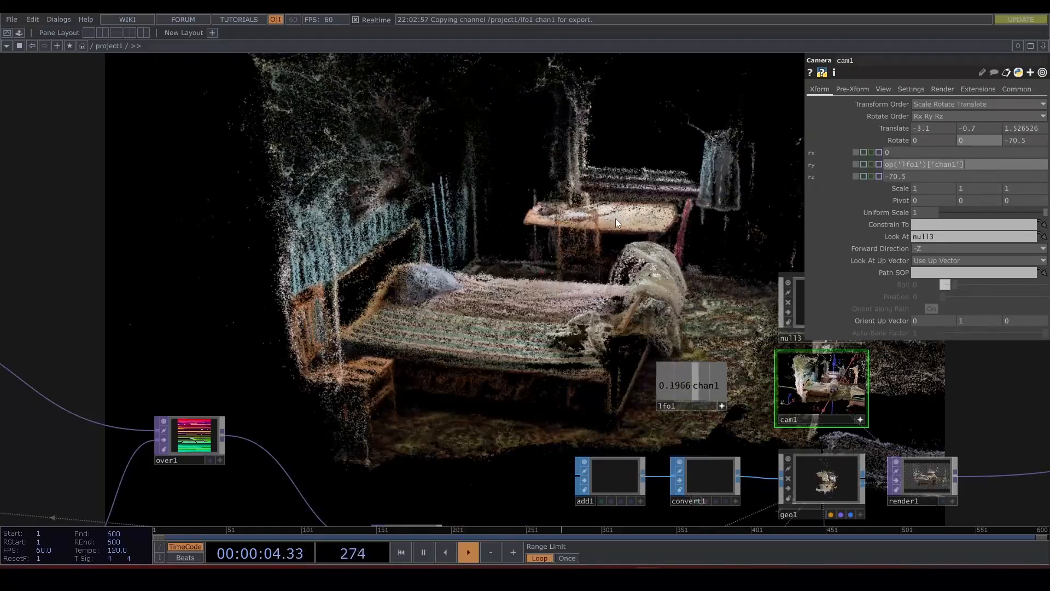
click(467, 552)
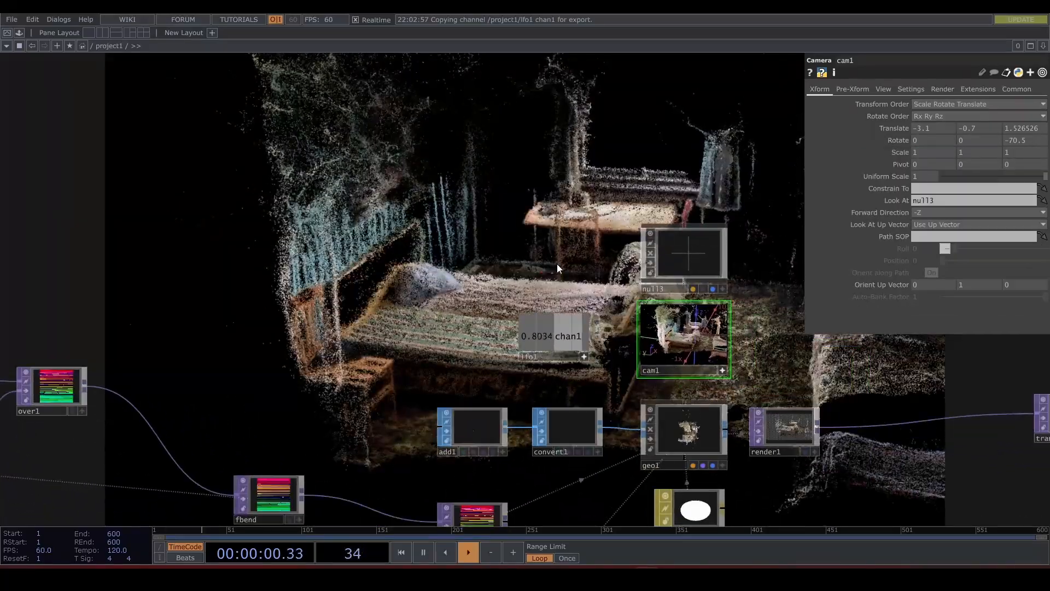
Review geo1's transform and thresh1, then give noise1 period 2, amplitude 0.02, offset 0.001
click(683, 431)
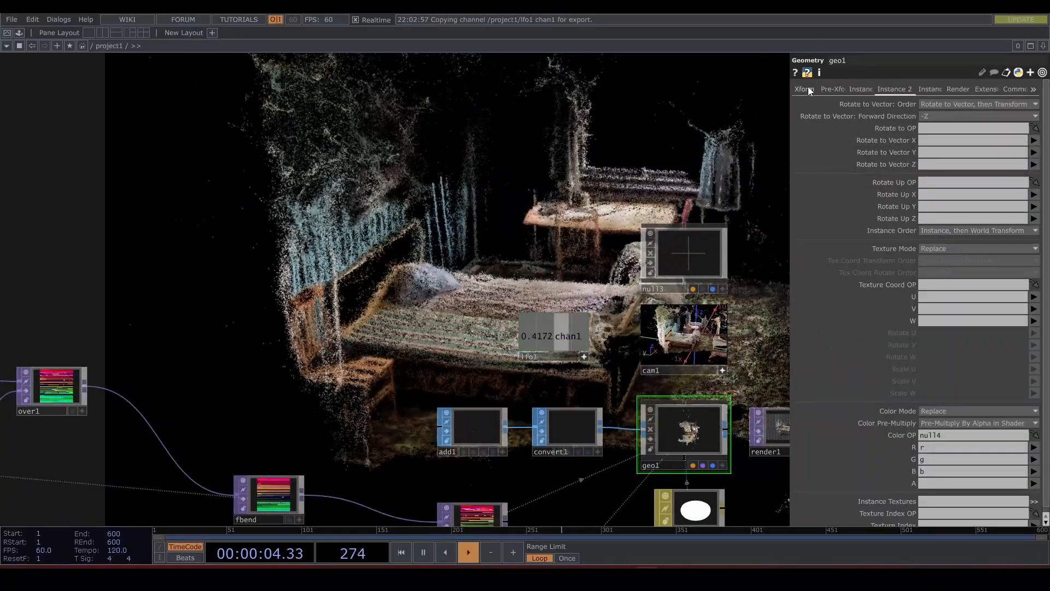
click(803, 88)
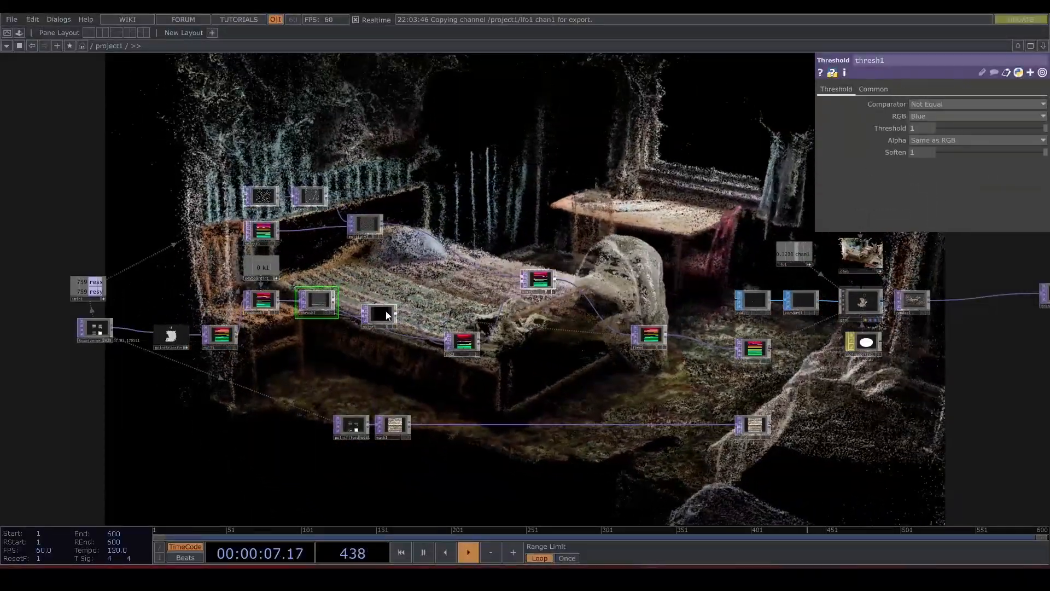
click(380, 316)
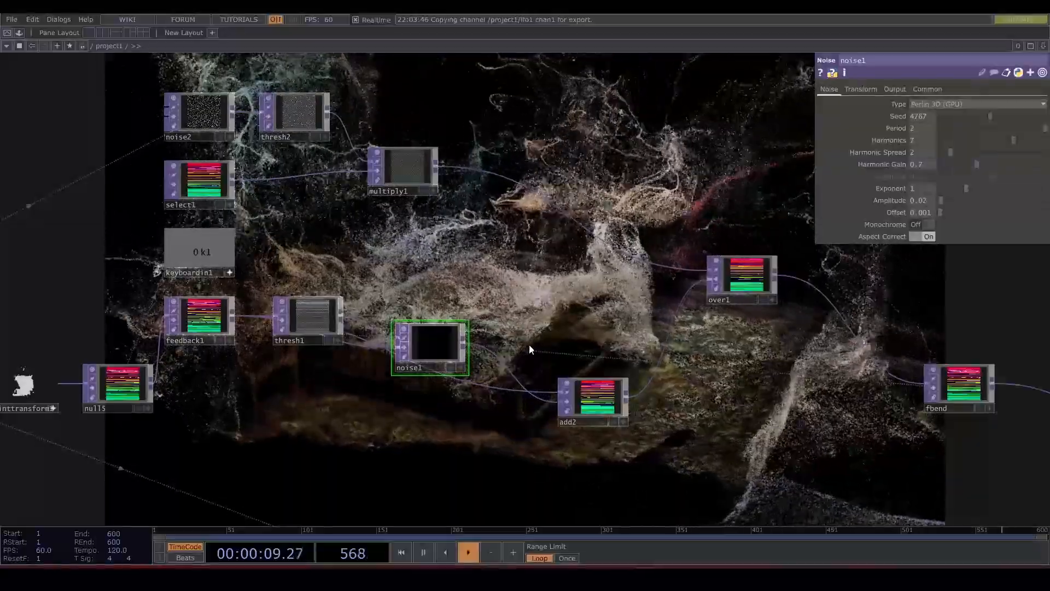
click(309, 321)
text(tex)
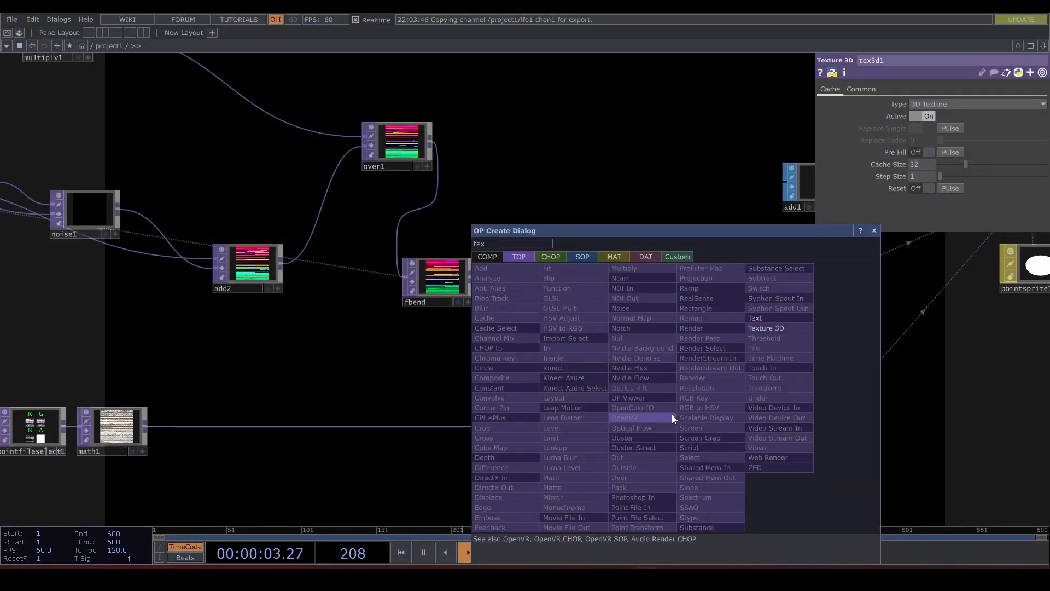
Insert Texture 3D after fbend, set geo1 Rotate Z to -10.2 and thresh1 Threshold to -0.2
click(766, 327)
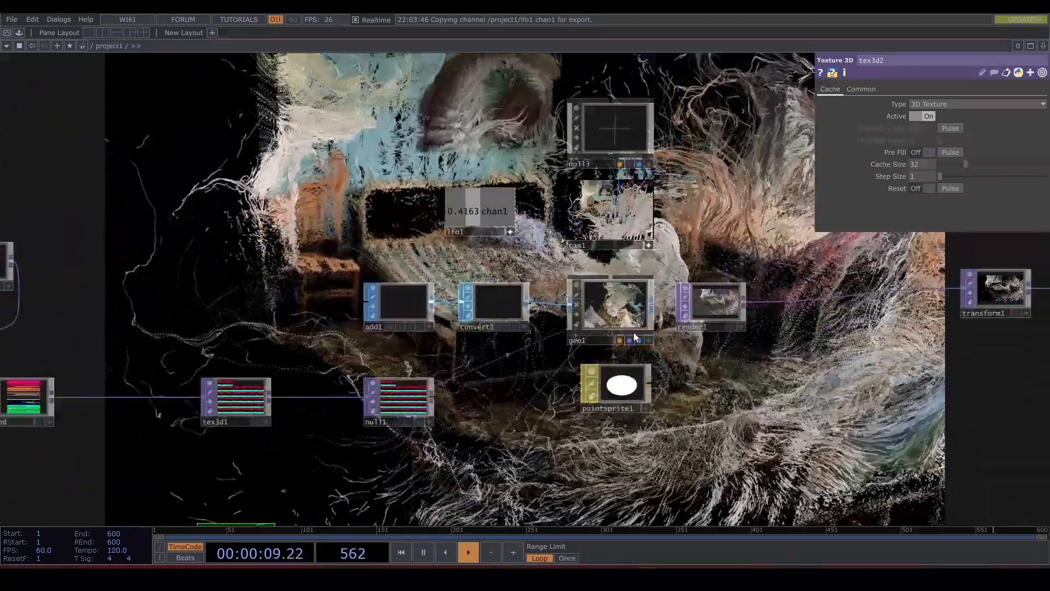
click(610, 305)
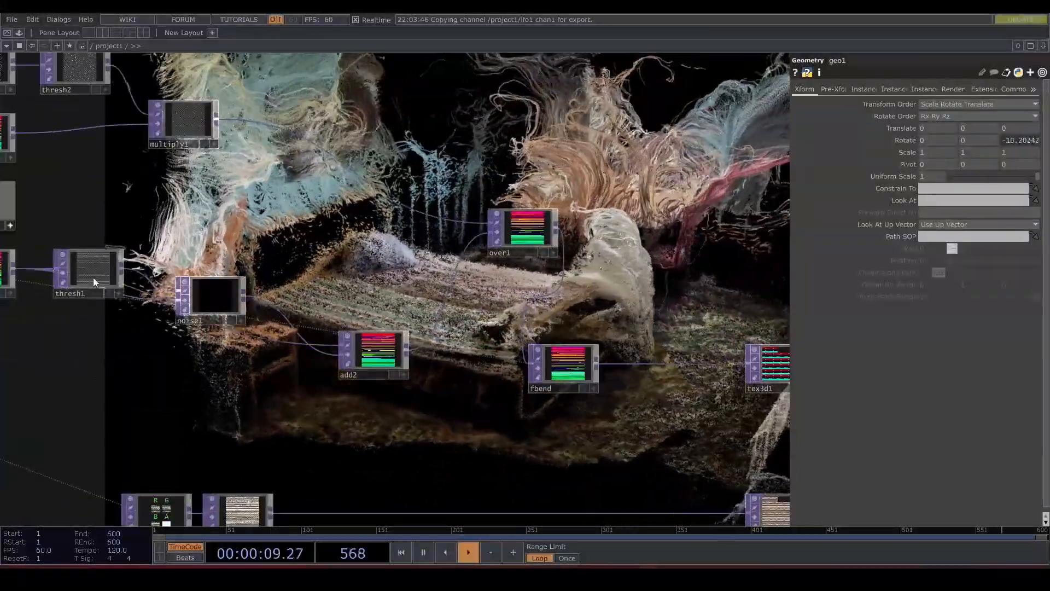
click(88, 272)
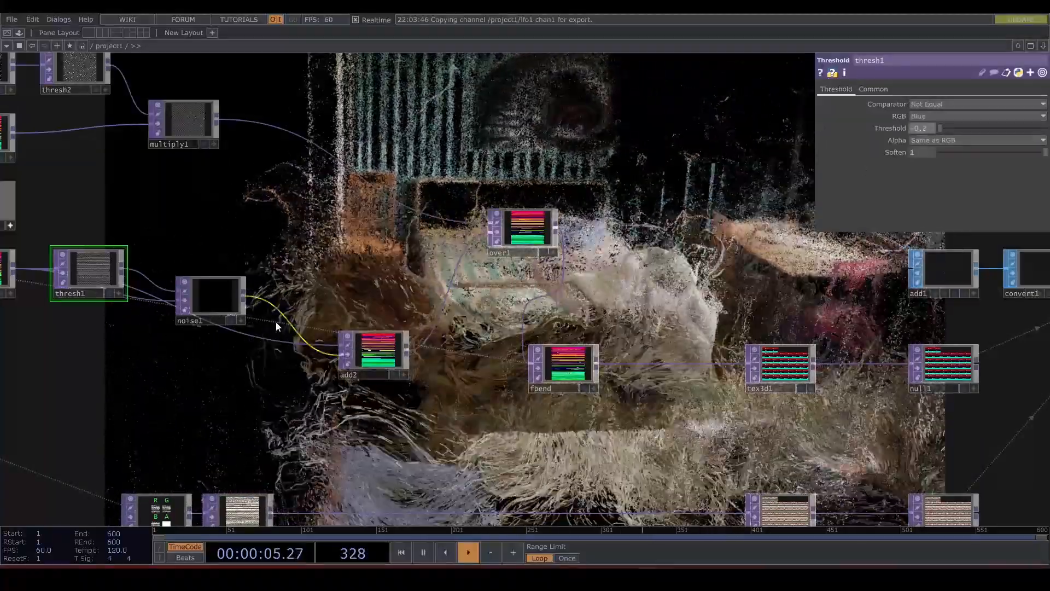
click(211, 302)
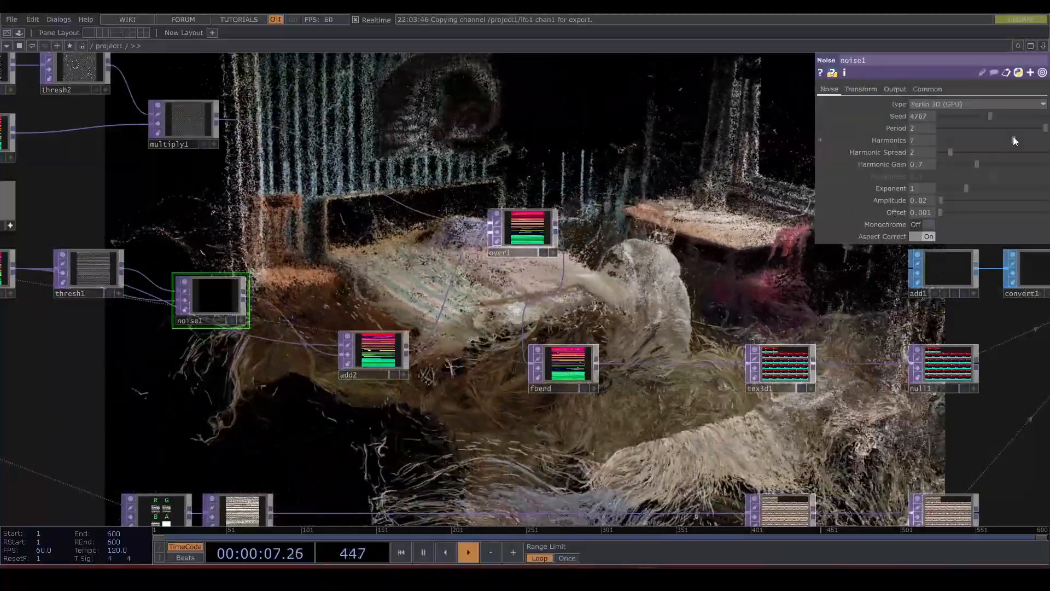